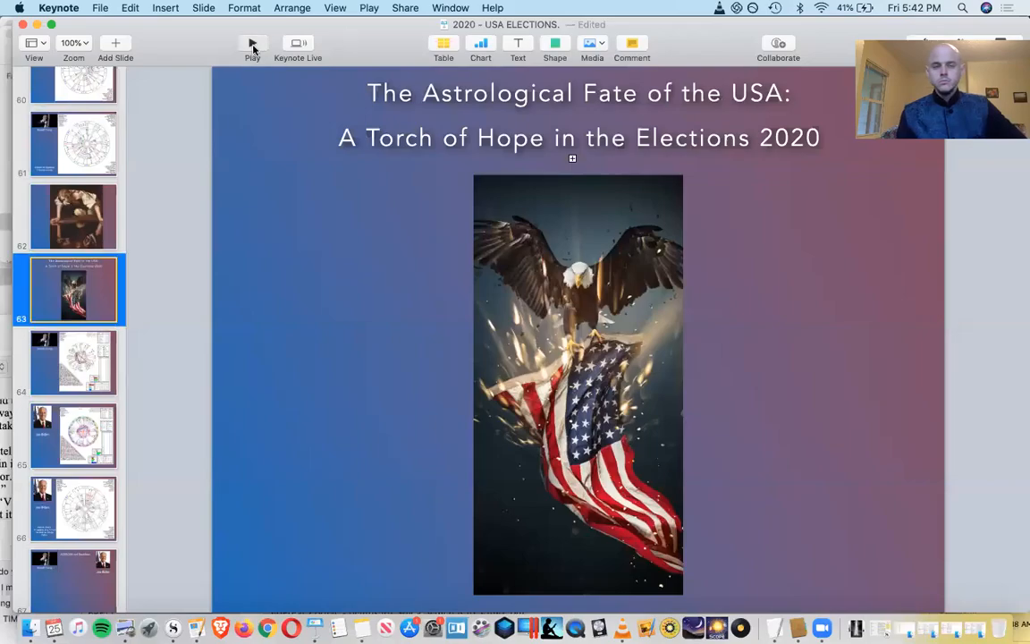
Show the Donald Trump natal chart slide in the main canvas.
{"action": "left_click", "coordinate": [253, 43]}
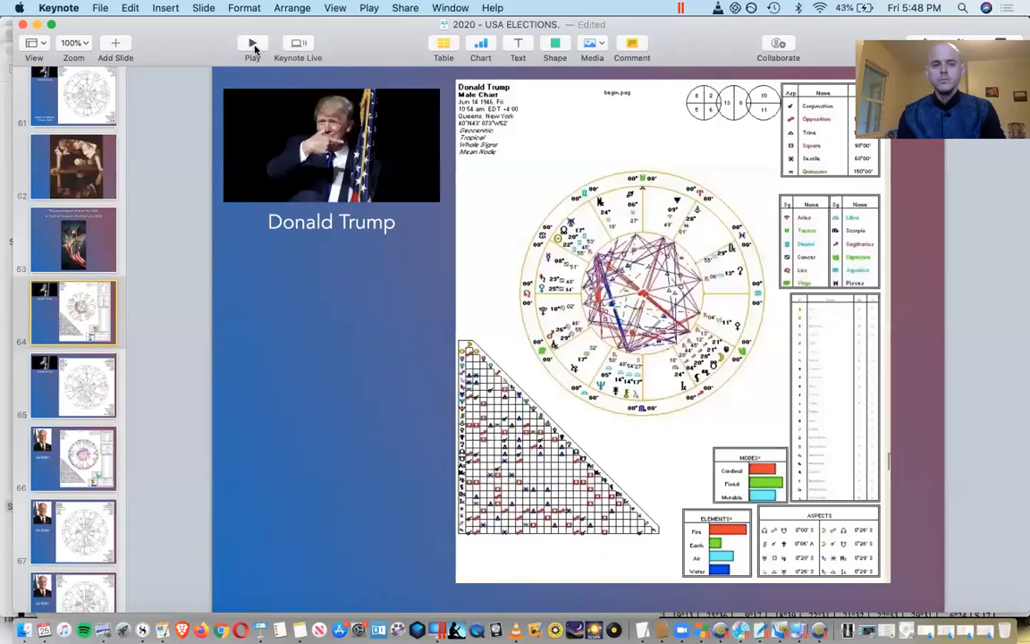
{"action": "left_click", "coordinate": [247, 43]}
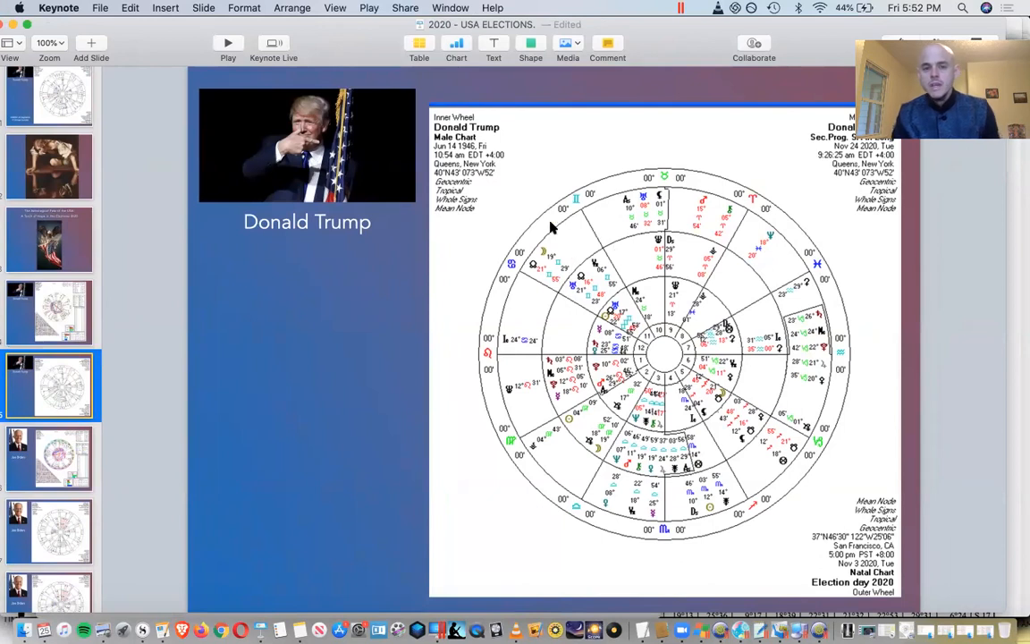
{"action": "mouse_move", "coordinate": [594, 304]}
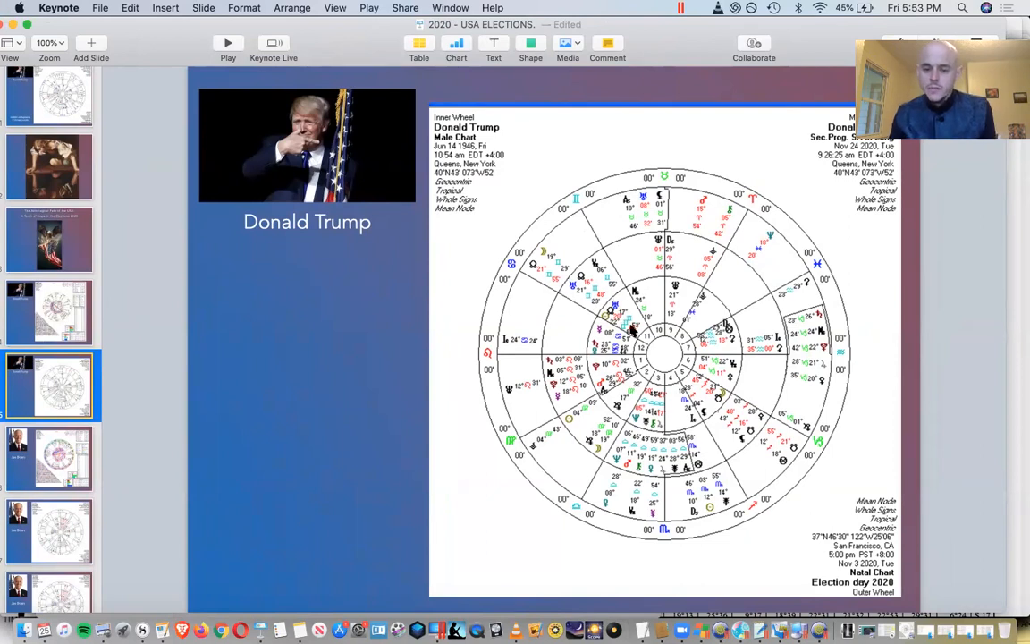
{"action": "mouse_move", "coordinate": [726, 412]}
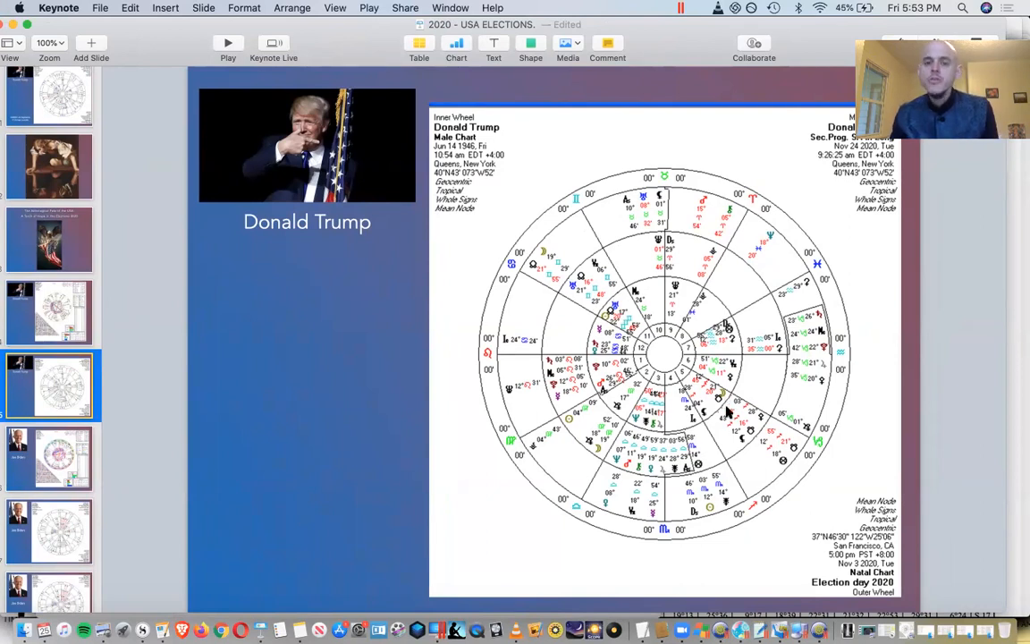
{"action": "mouse_move", "coordinate": [626, 330]}
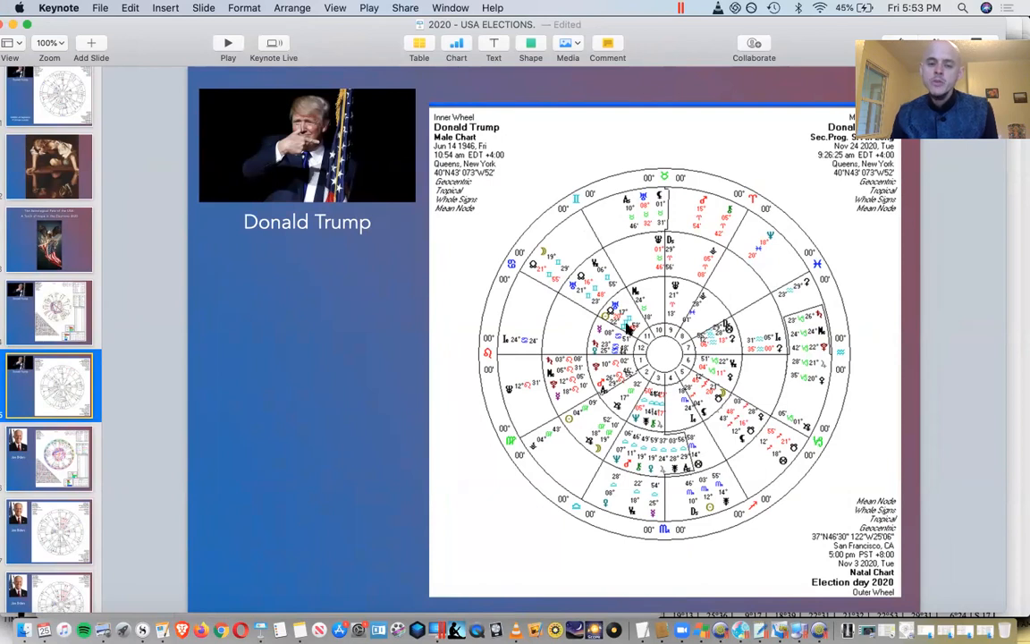
{"action": "mouse_move", "coordinate": [701, 390]}
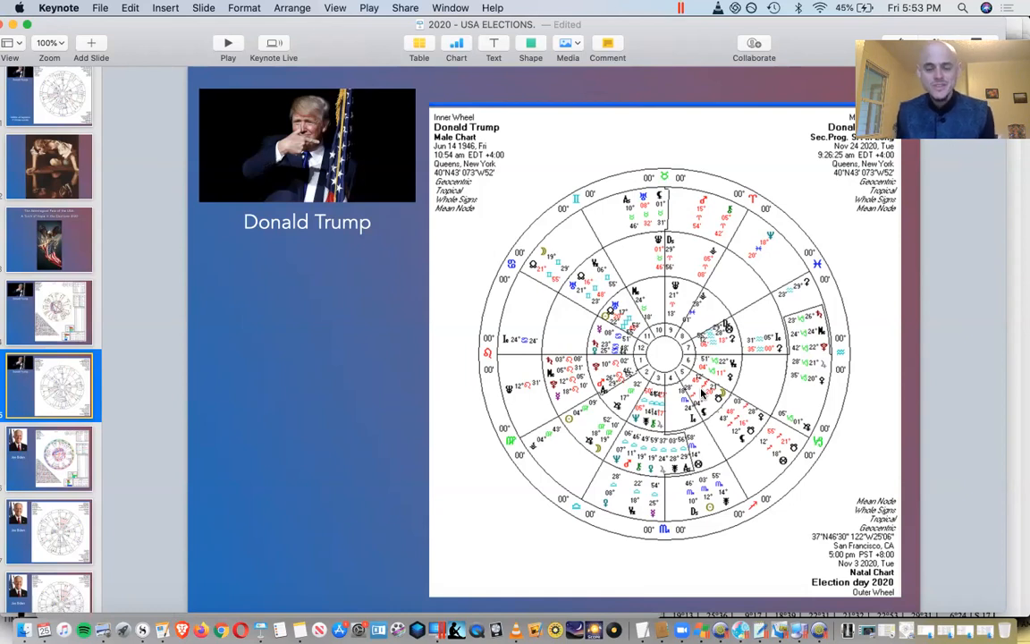
{"action": "mouse_move", "coordinate": [780, 383]}
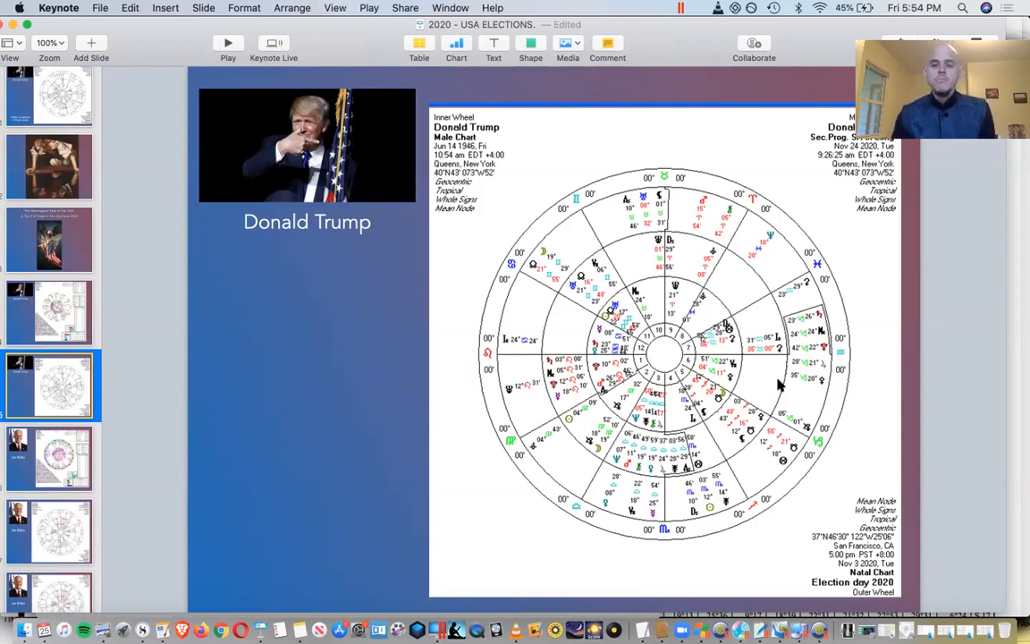
{"action": "mouse_move", "coordinate": [718, 394]}
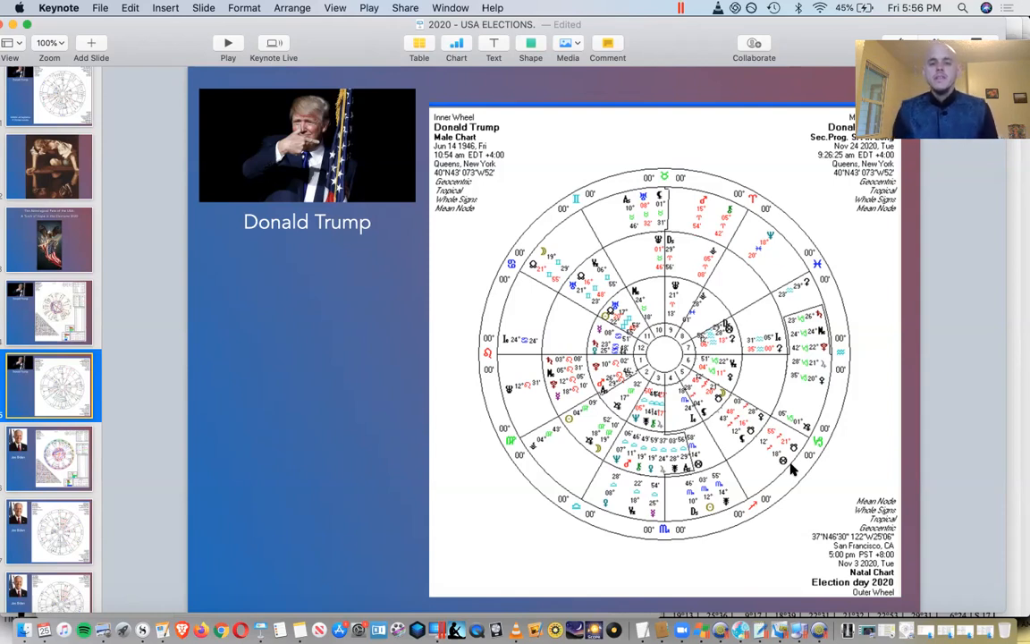
{"action": "mouse_move", "coordinate": [694, 379]}
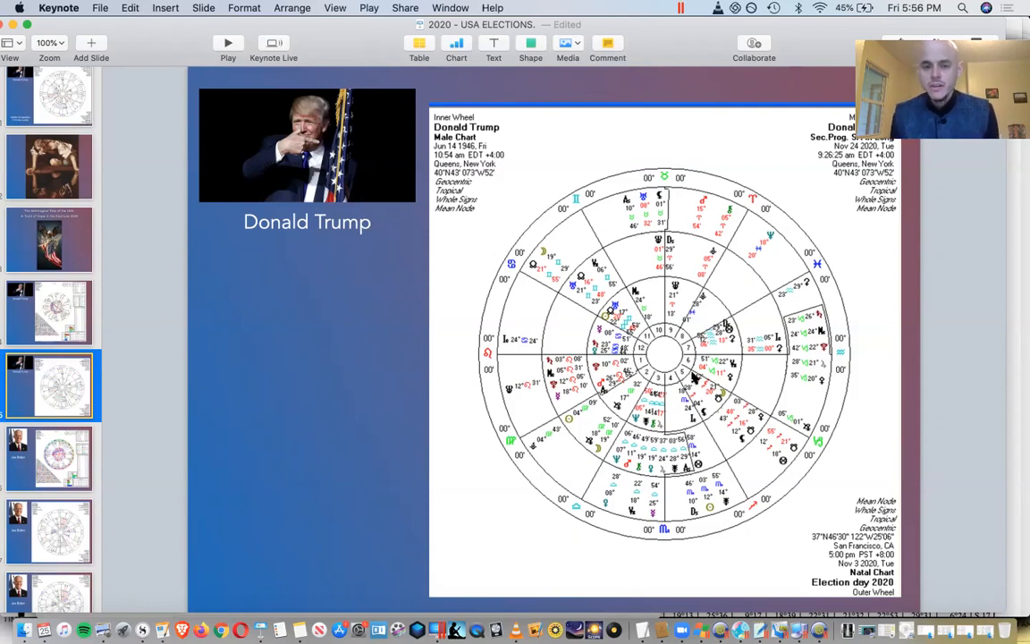
{"action": "mouse_move", "coordinate": [612, 294]}
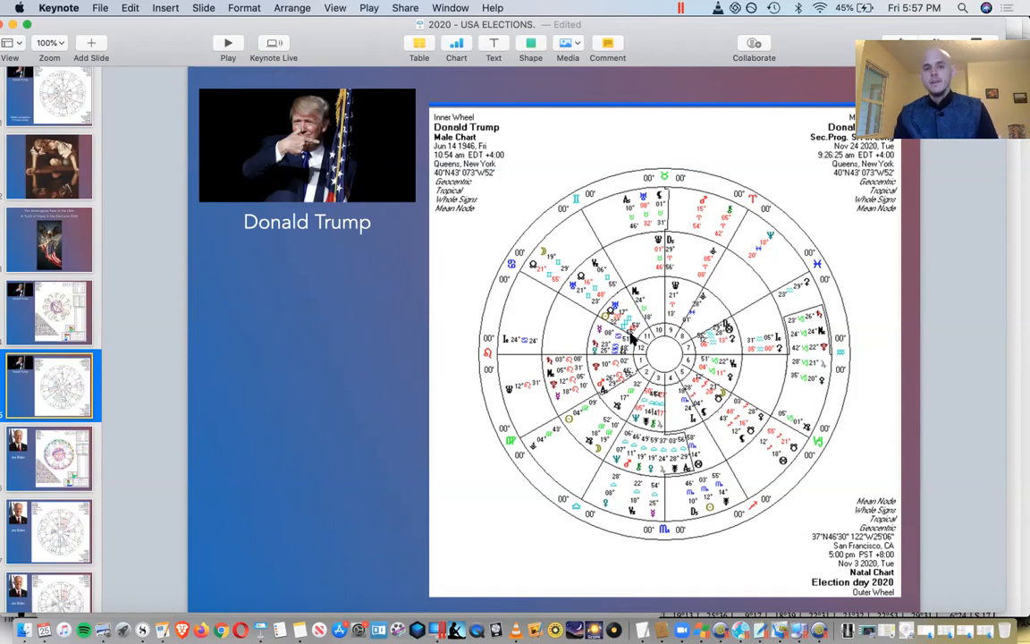
{"action": "mouse_move", "coordinate": [662, 368]}
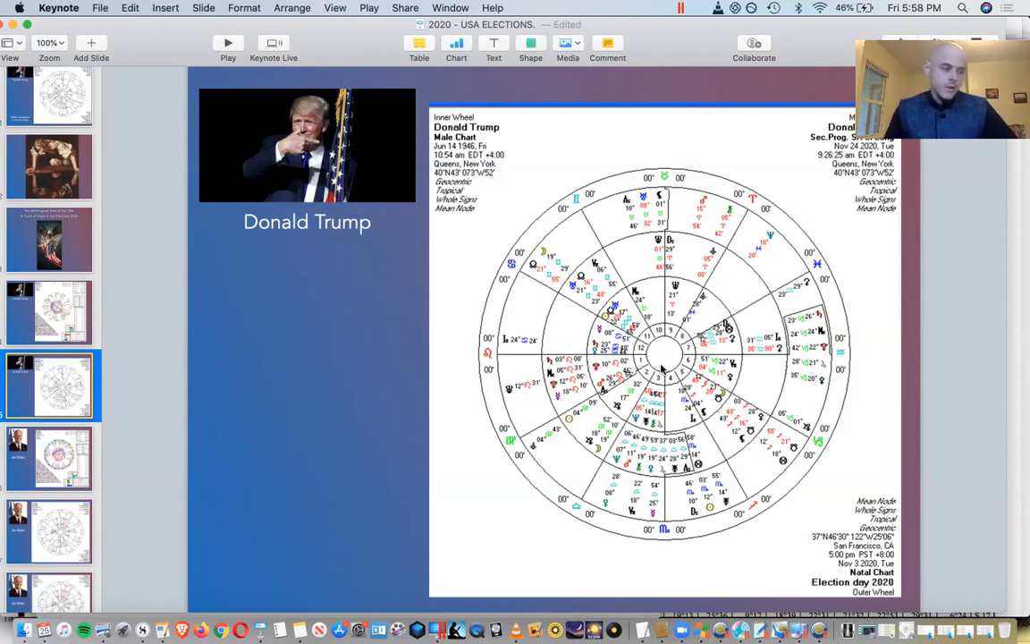
{"action": "mouse_move", "coordinate": [598, 424]}
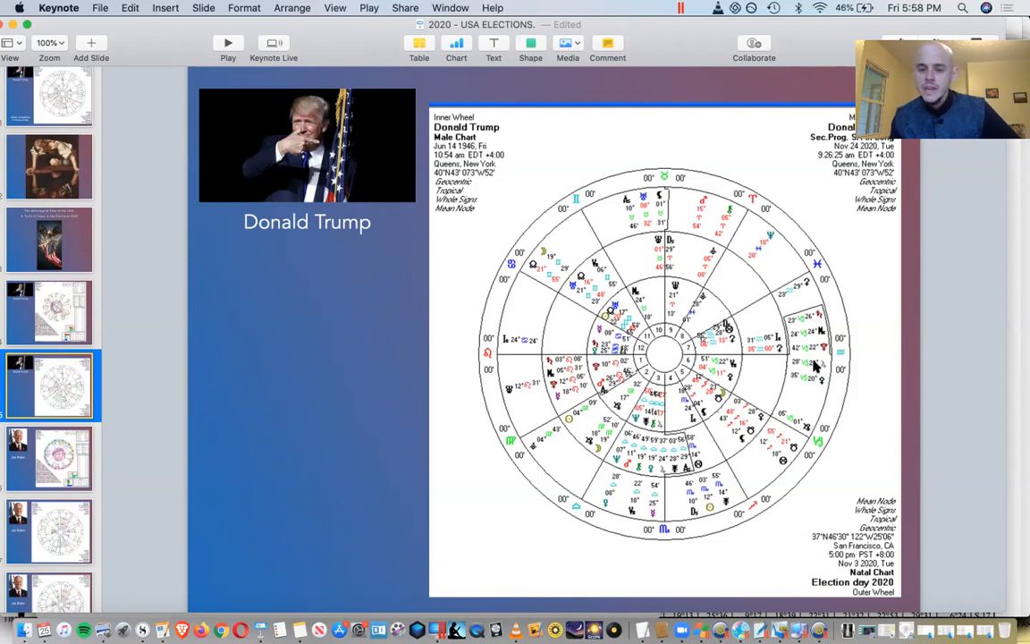
{"action": "mouse_move", "coordinate": [851, 381]}
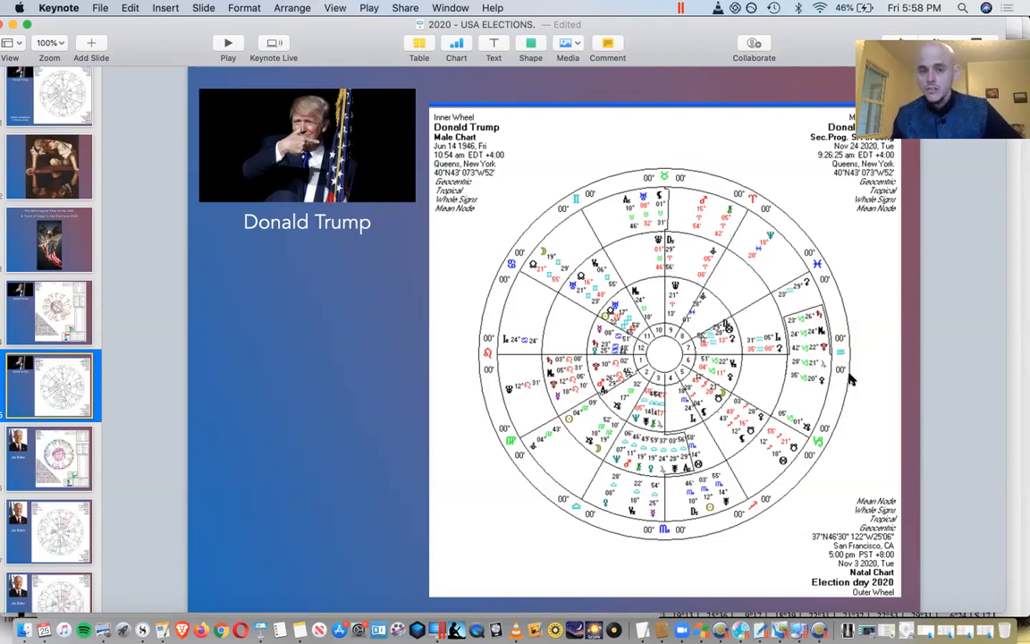
{"action": "mouse_move", "coordinate": [817, 318]}
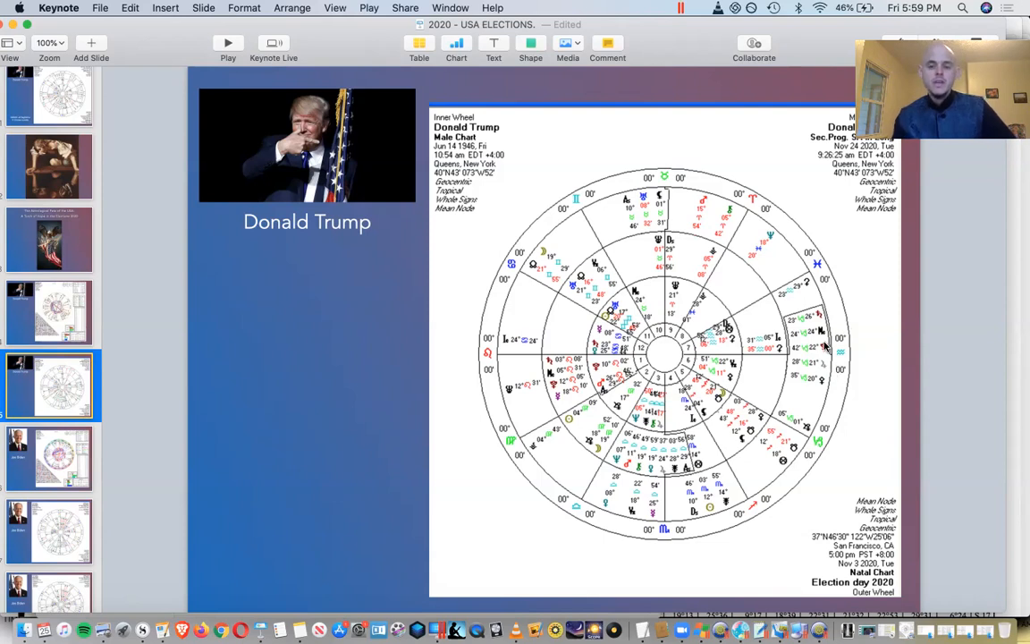
{"action": "mouse_move", "coordinate": [834, 365]}
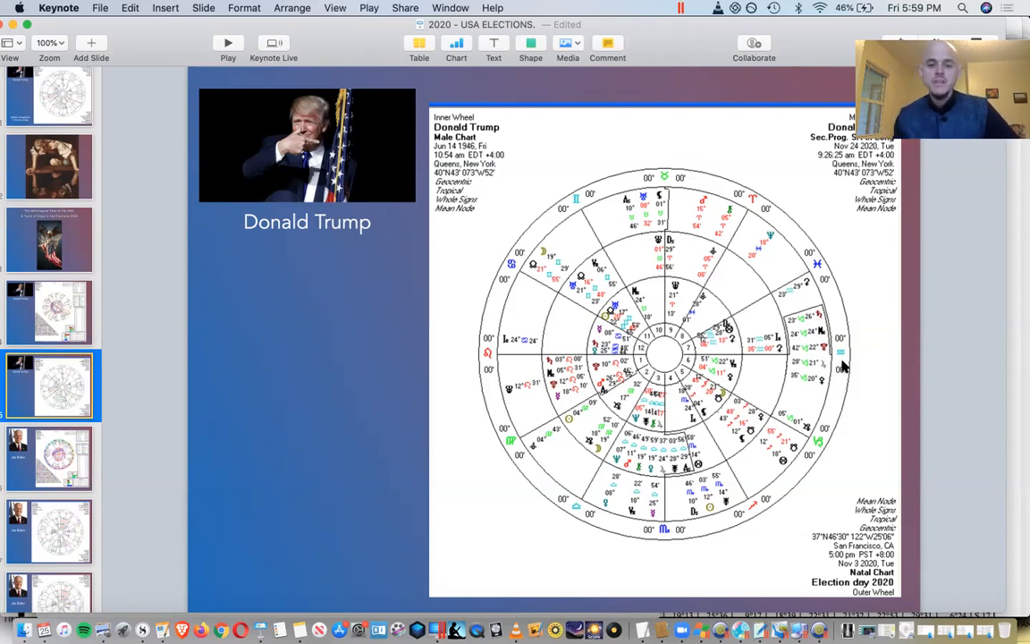
{"action": "mouse_move", "coordinate": [843, 361]}
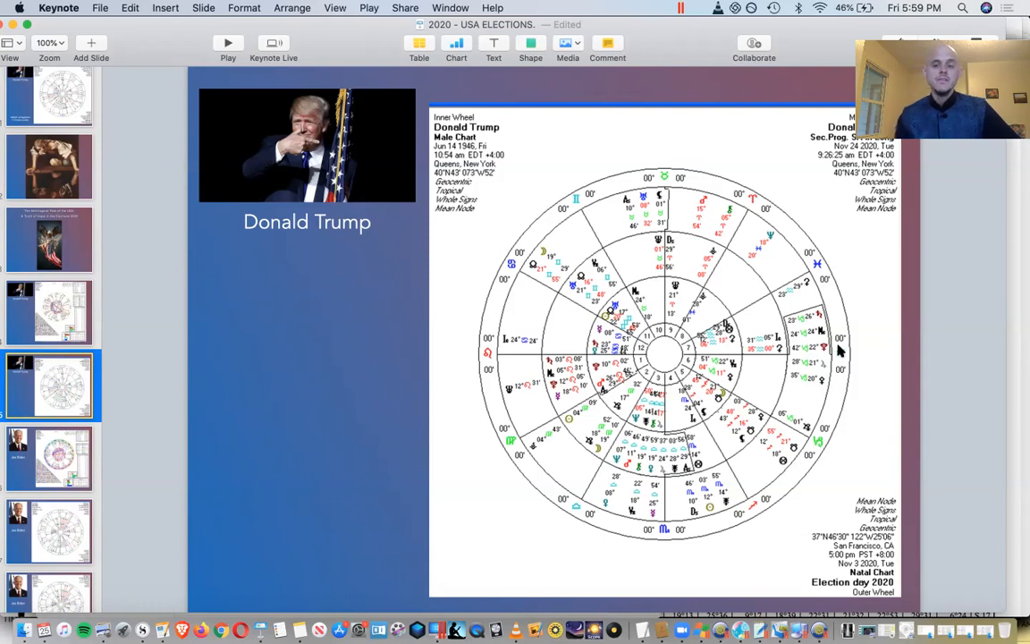
{"action": "mouse_move", "coordinate": [843, 372]}
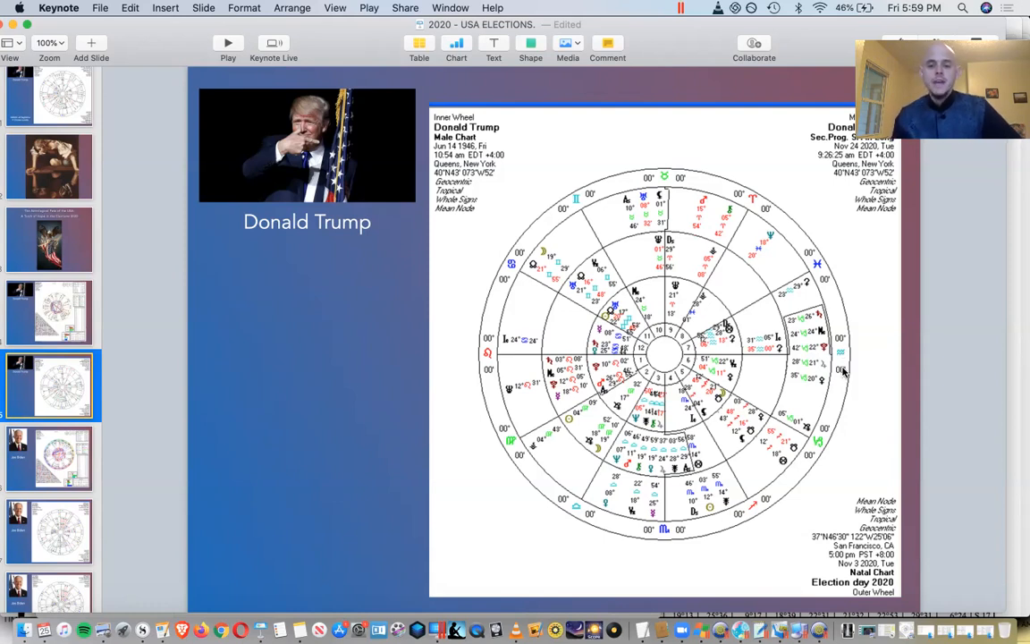
{"action": "mouse_move", "coordinate": [838, 350]}
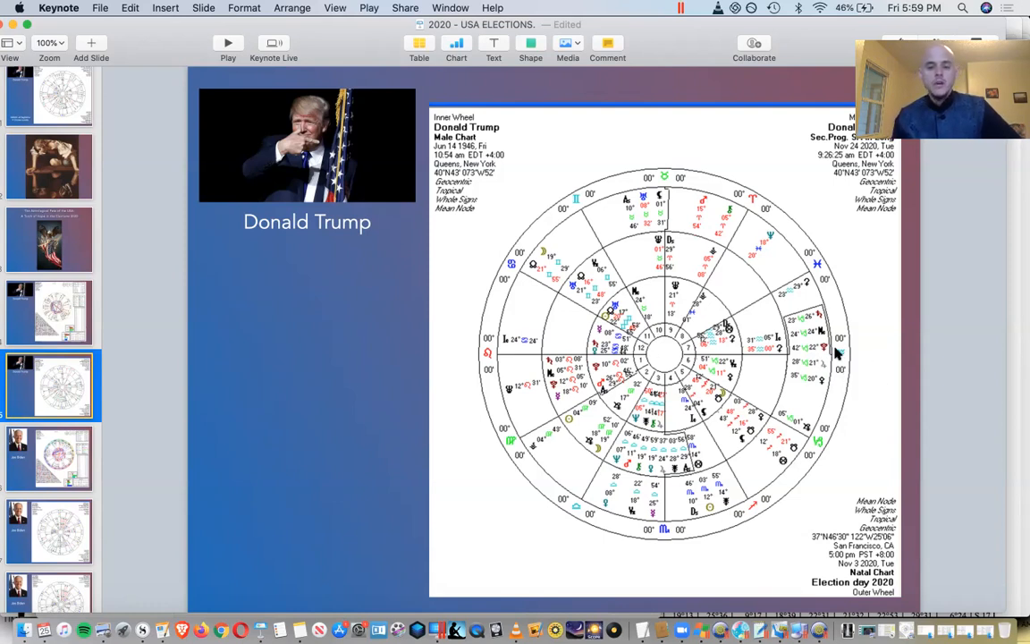
{"action": "mouse_move", "coordinate": [742, 384]}
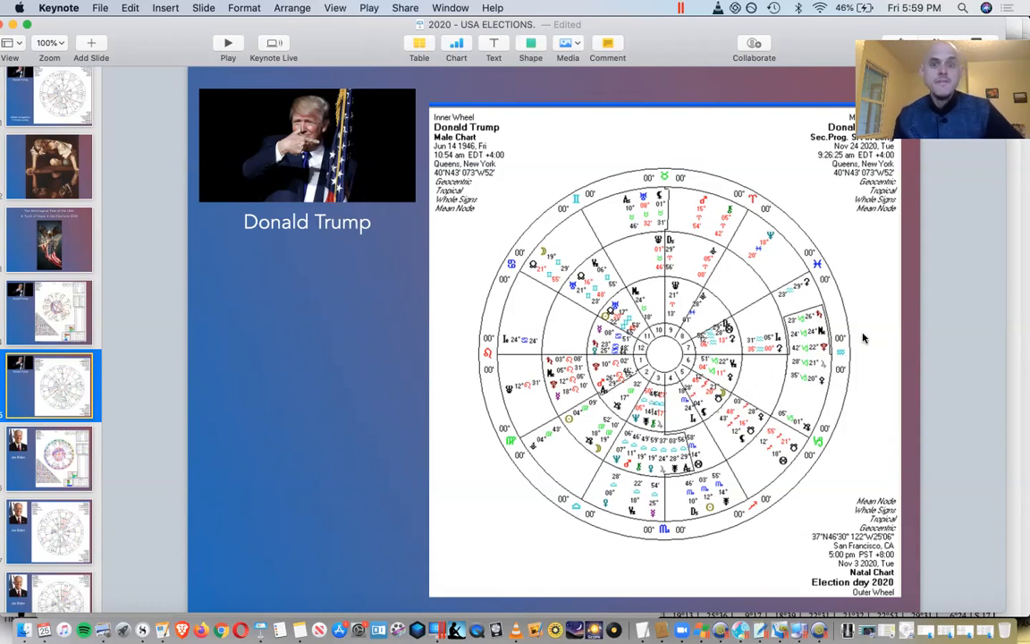
{"action": "mouse_move", "coordinate": [850, 344]}
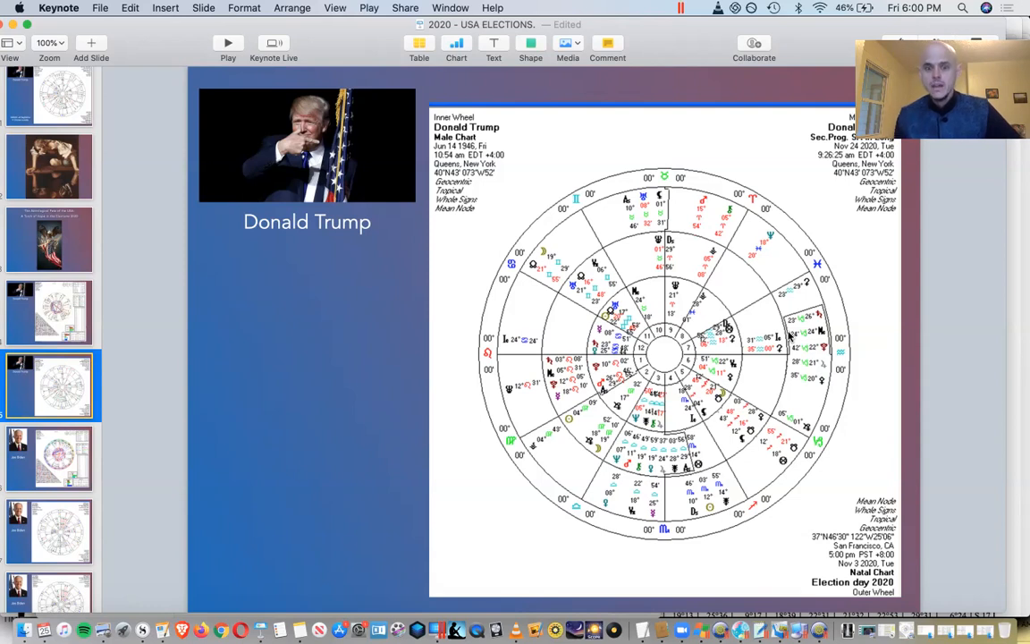
{"action": "mouse_move", "coordinate": [843, 383]}
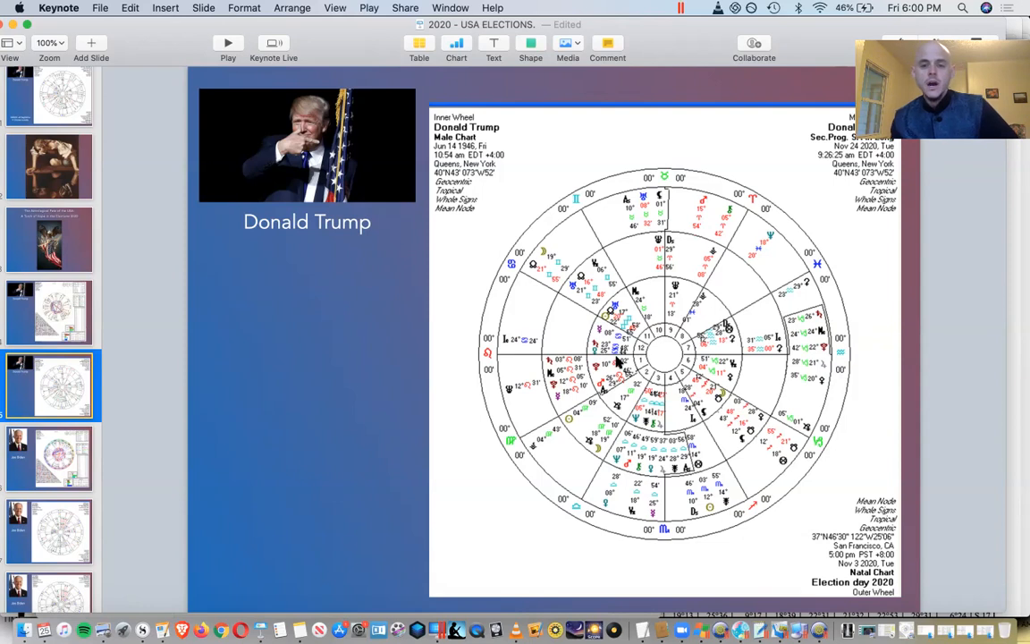
{"action": "mouse_move", "coordinate": [755, 351]}
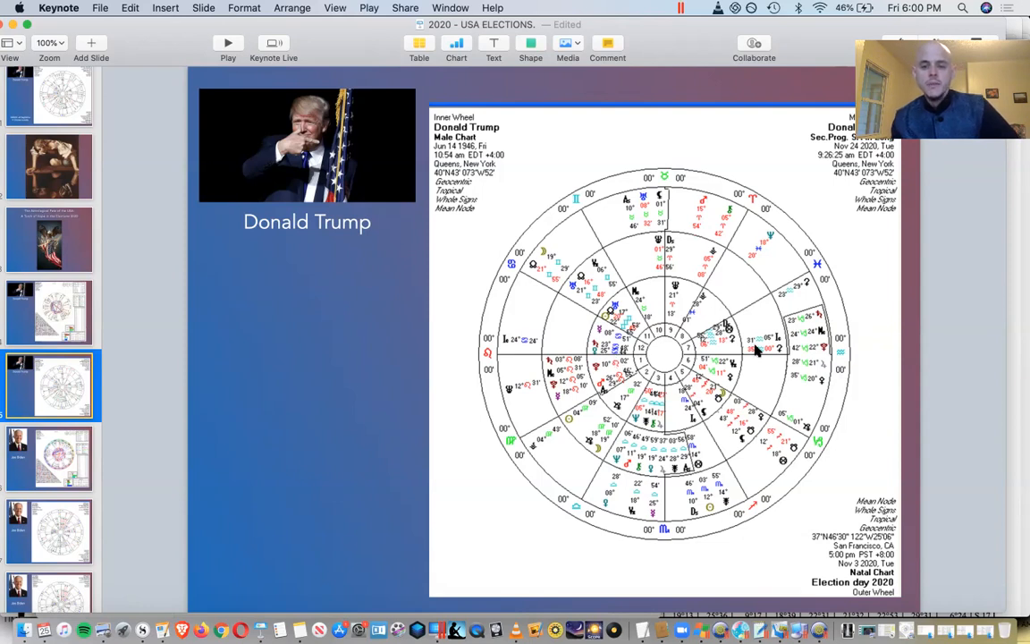
{"action": "mouse_move", "coordinate": [763, 374]}
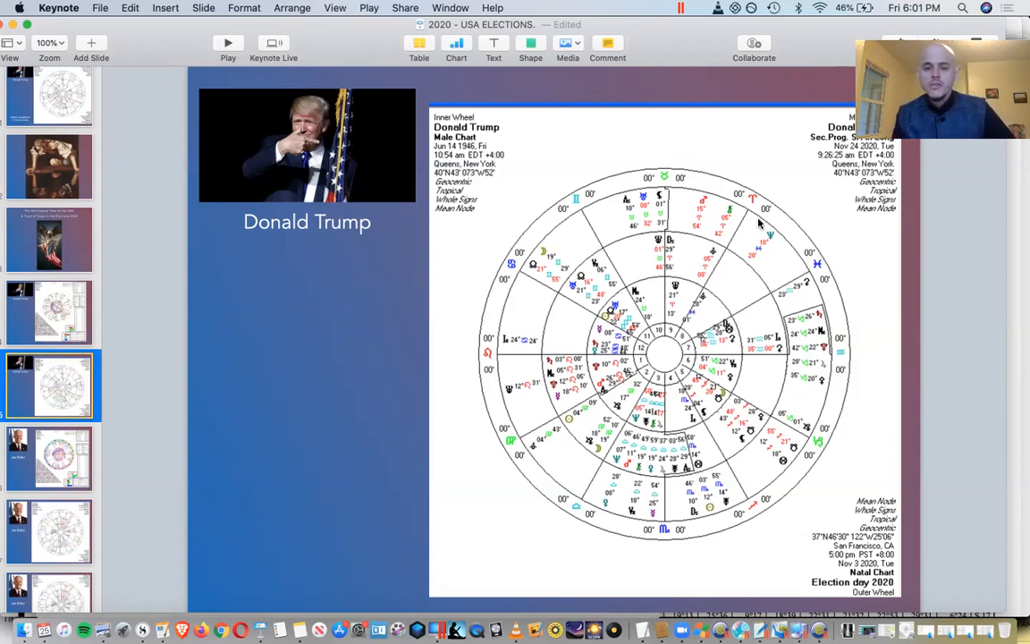
{"action": "mouse_move", "coordinate": [745, 262]}
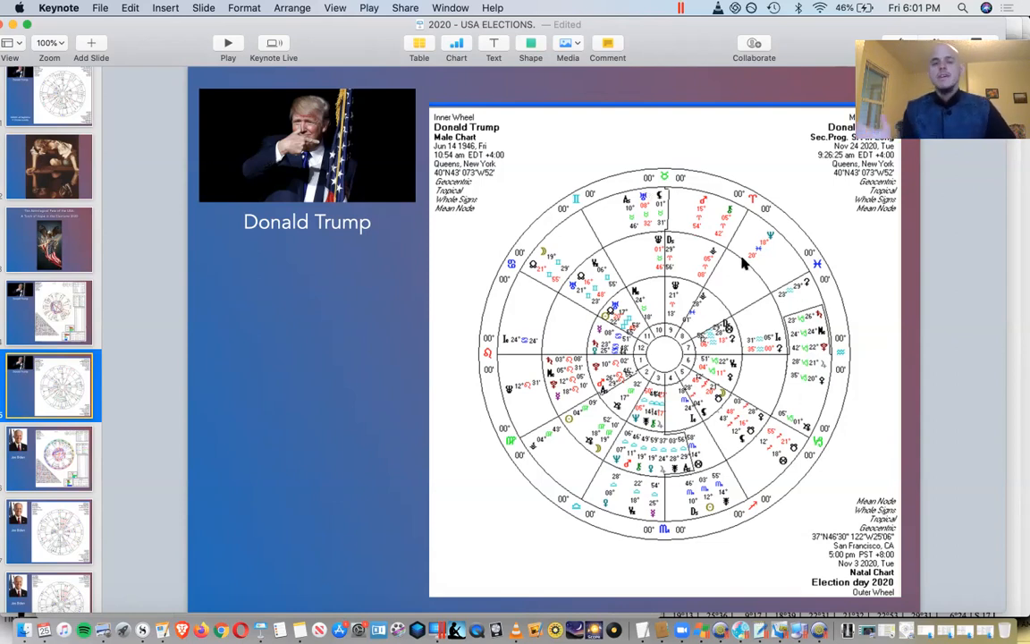
{"action": "mouse_move", "coordinate": [539, 278]}
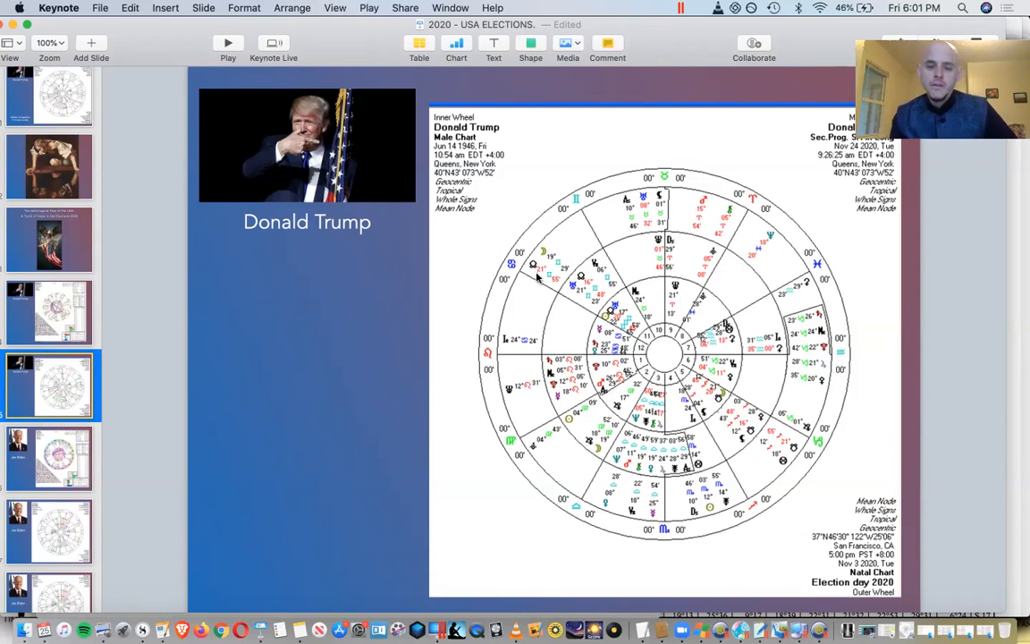
{"action": "mouse_move", "coordinate": [662, 331]}
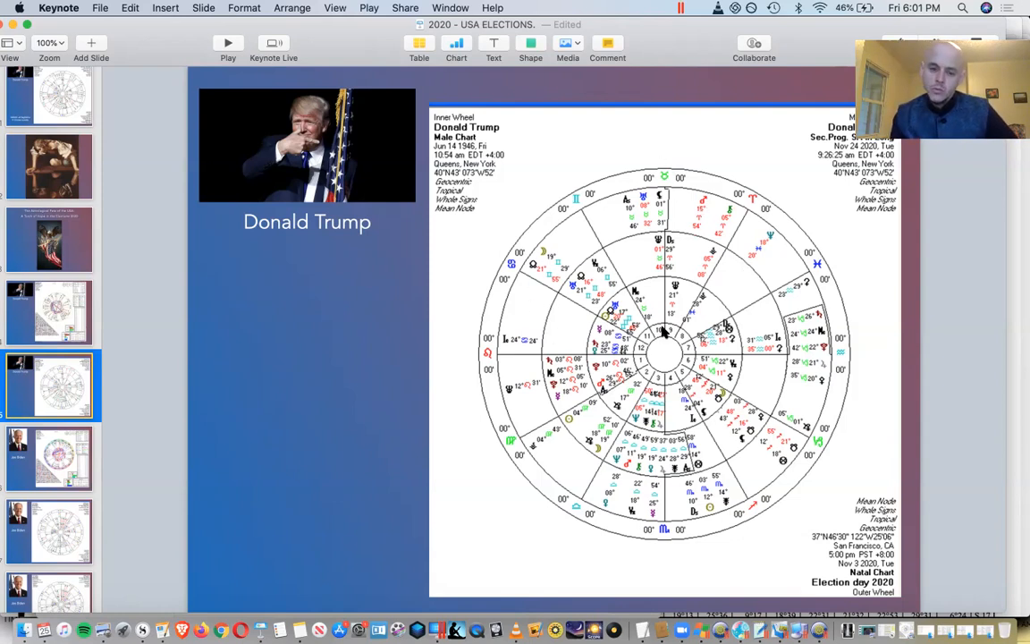
{"action": "mouse_move", "coordinate": [673, 308]}
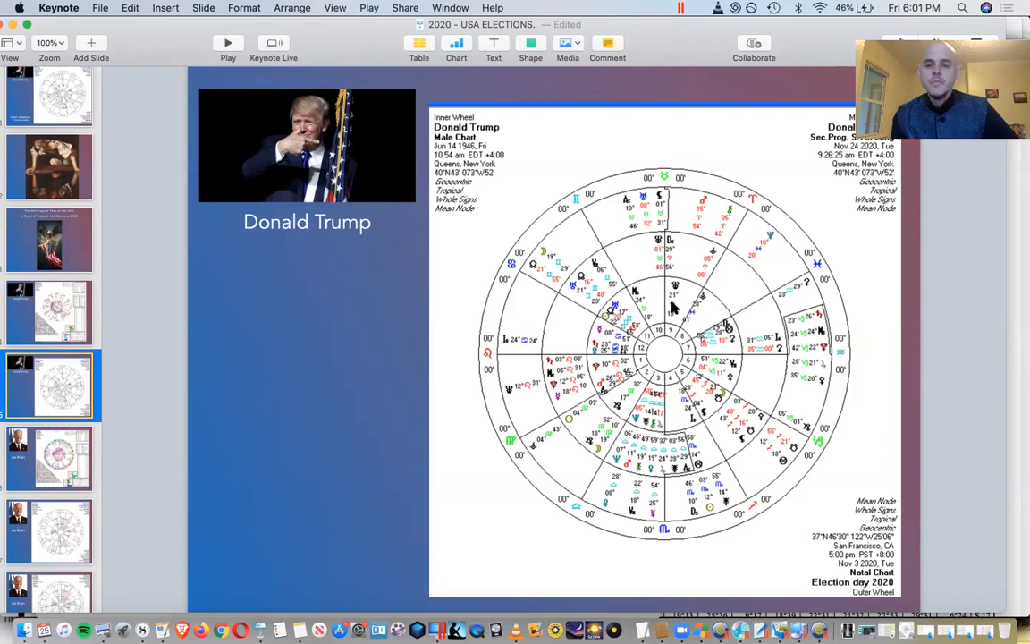
{"action": "mouse_move", "coordinate": [630, 229]}
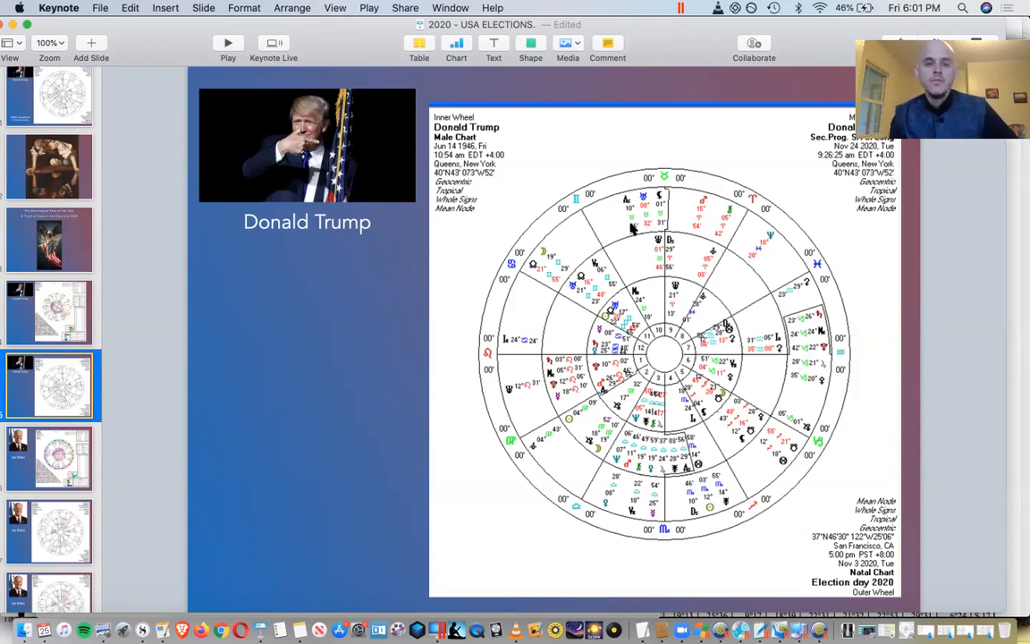
{"action": "mouse_move", "coordinate": [711, 222]}
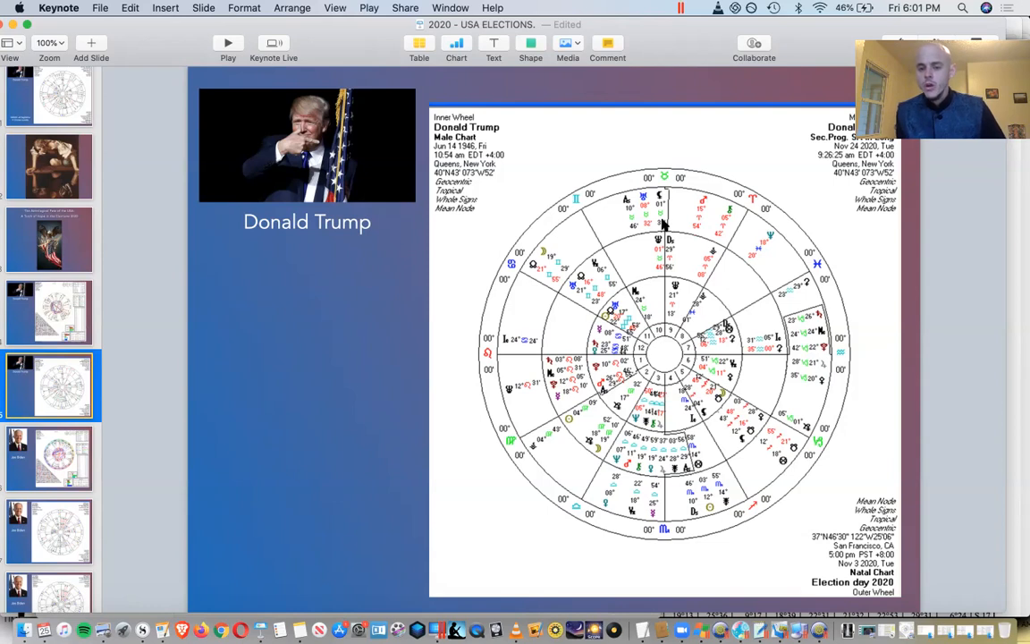
{"action": "mouse_move", "coordinate": [701, 222]}
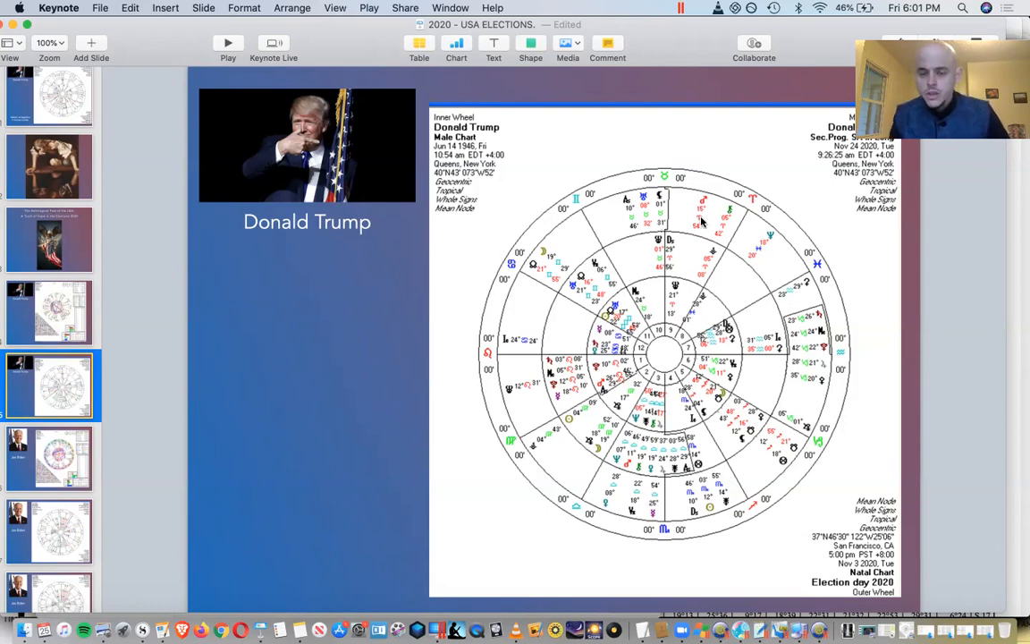
{"action": "mouse_move", "coordinate": [712, 254]}
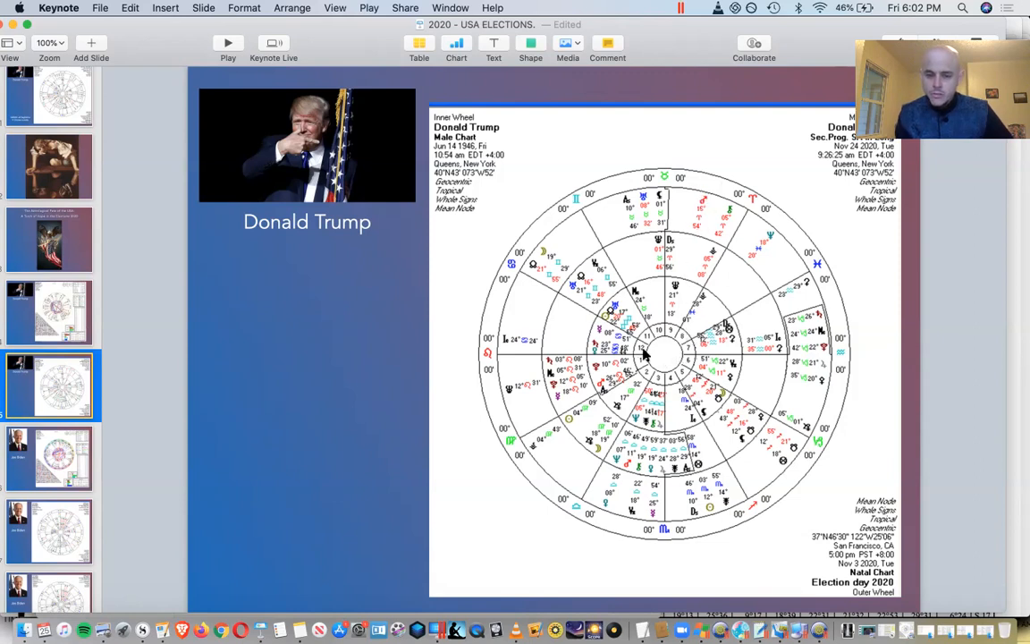
{"action": "mouse_move", "coordinate": [623, 354]}
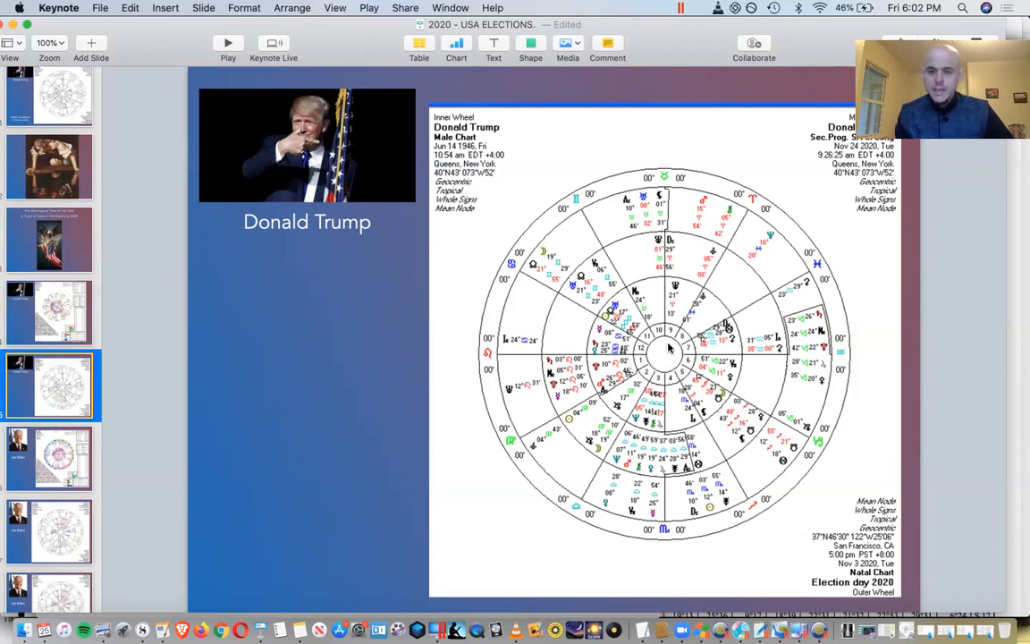
{"action": "mouse_move", "coordinate": [660, 362]}
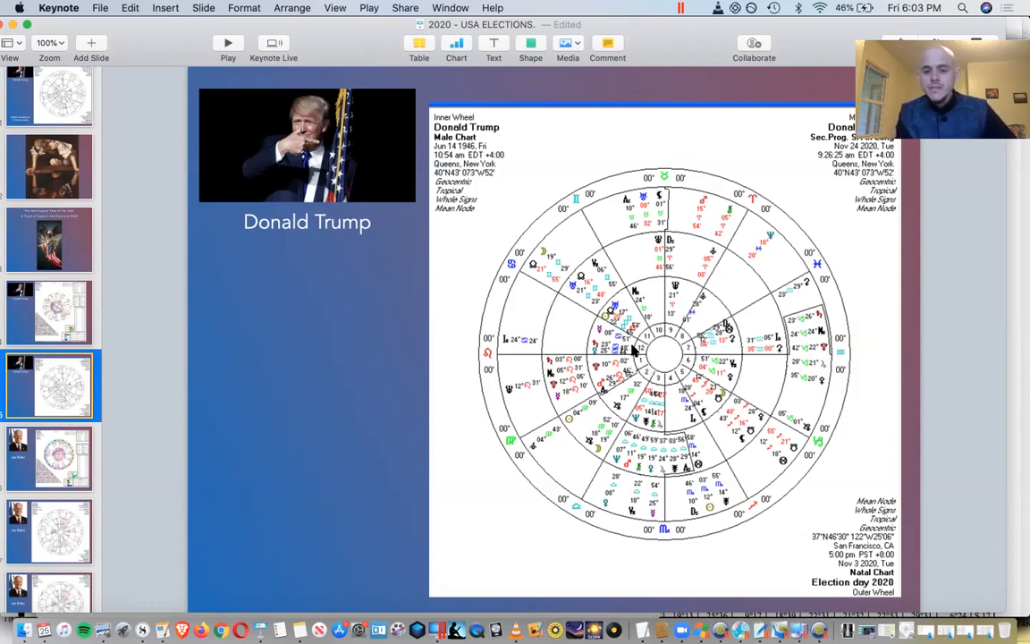
{"action": "mouse_move", "coordinate": [634, 349]}
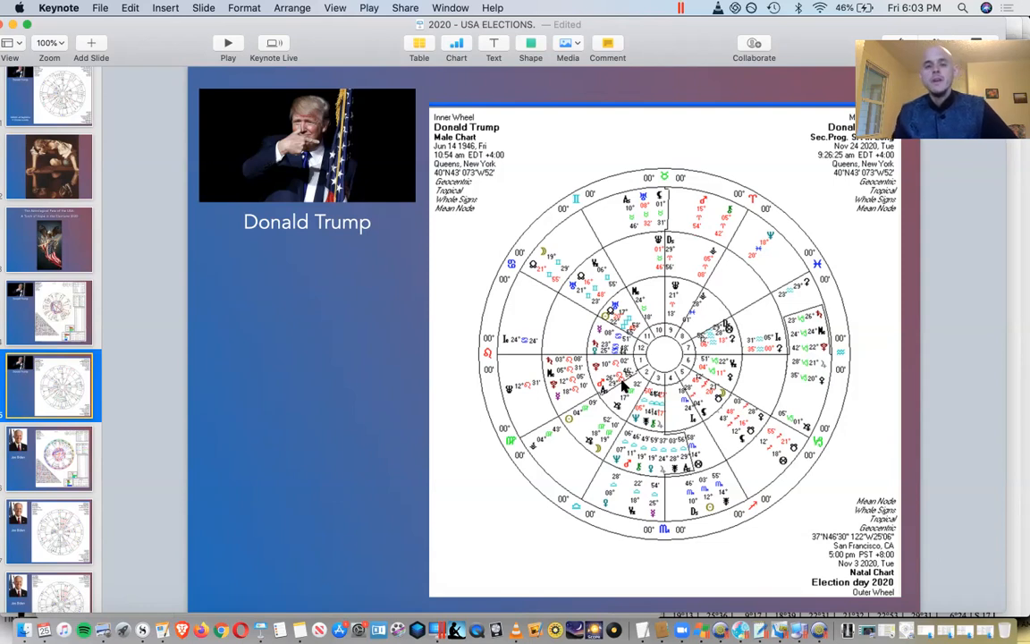
{"action": "mouse_move", "coordinate": [594, 399]}
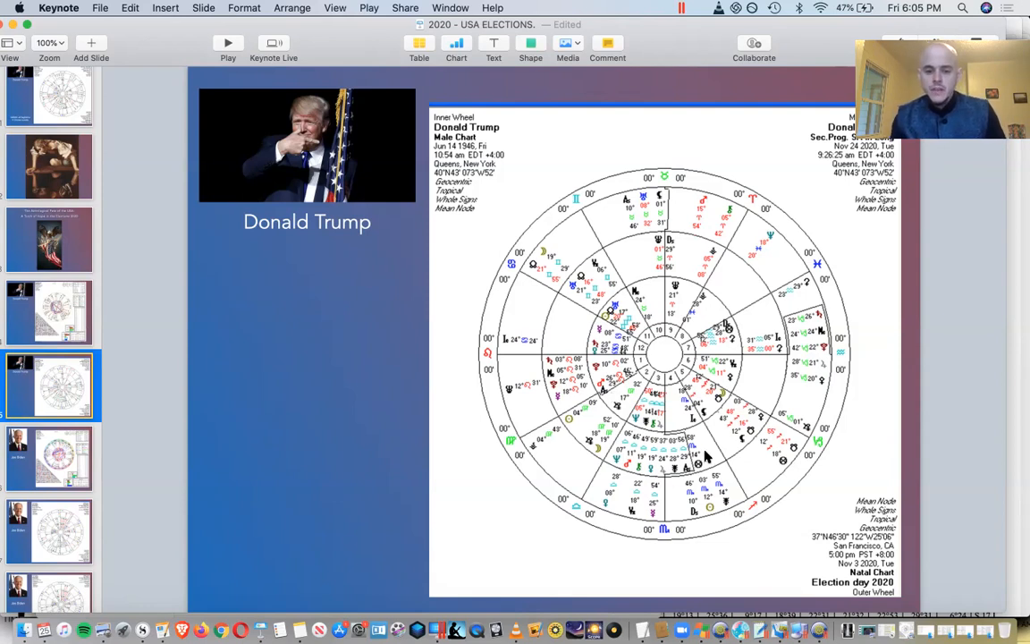
{"action": "mouse_move", "coordinate": [664, 426]}
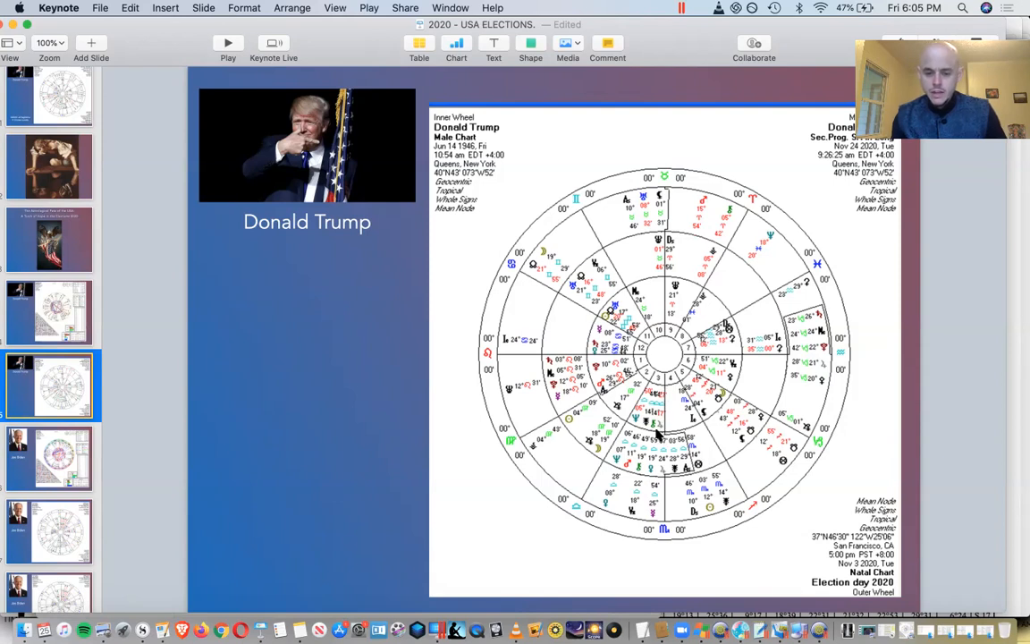
{"action": "mouse_move", "coordinate": [658, 512]}
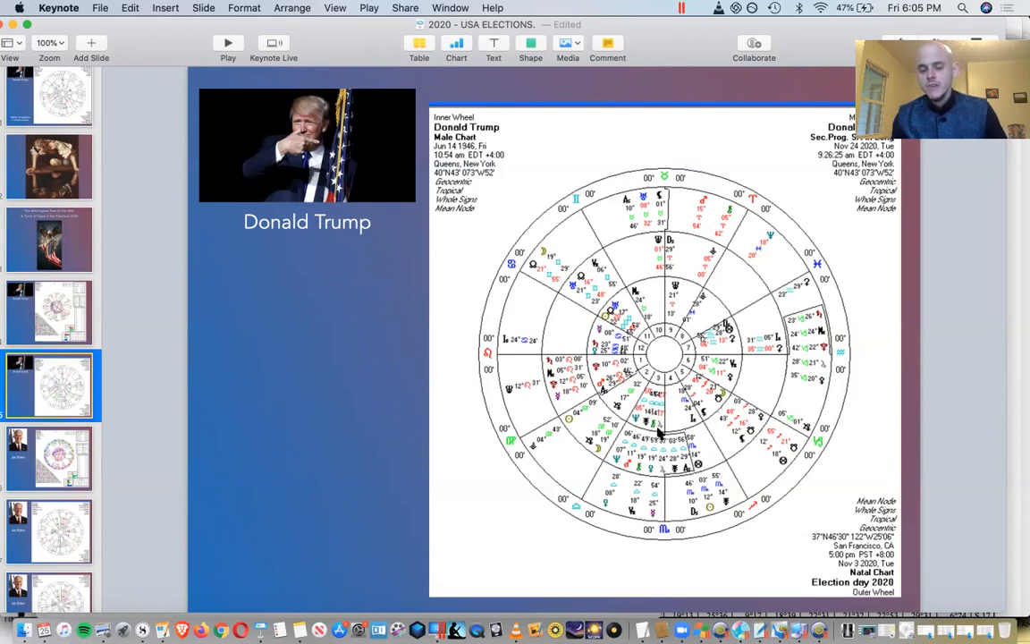
{"action": "mouse_move", "coordinate": [662, 424]}
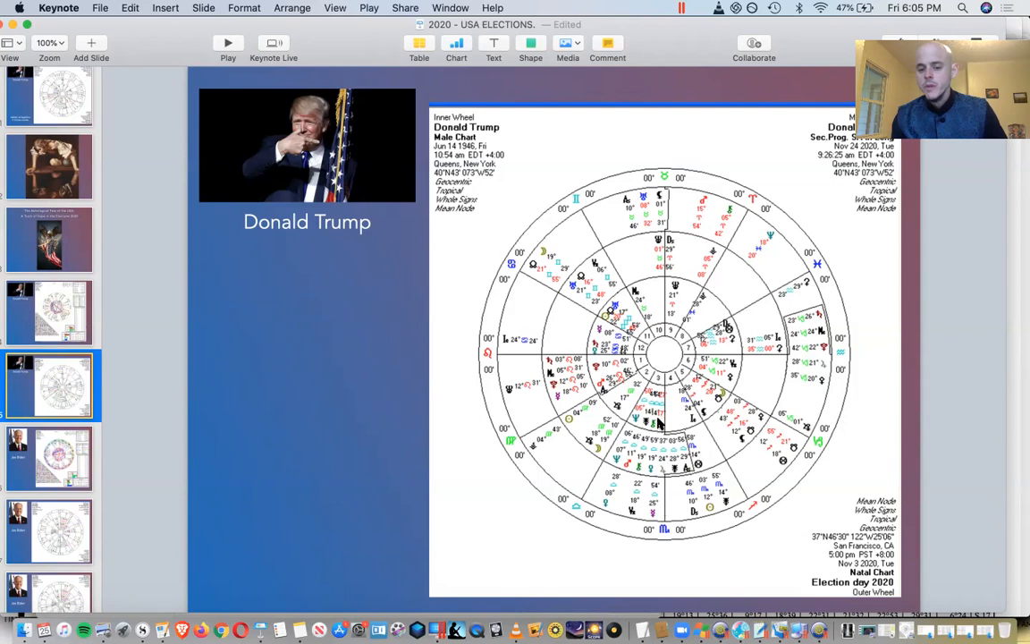
{"action": "mouse_move", "coordinate": [667, 453]}
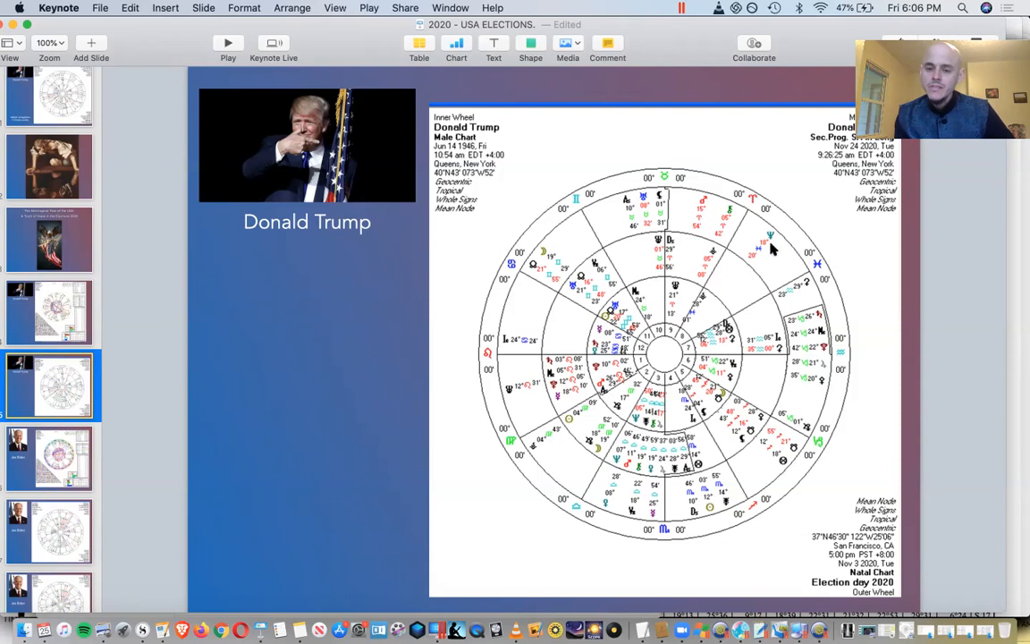
{"action": "mouse_move", "coordinate": [610, 318]}
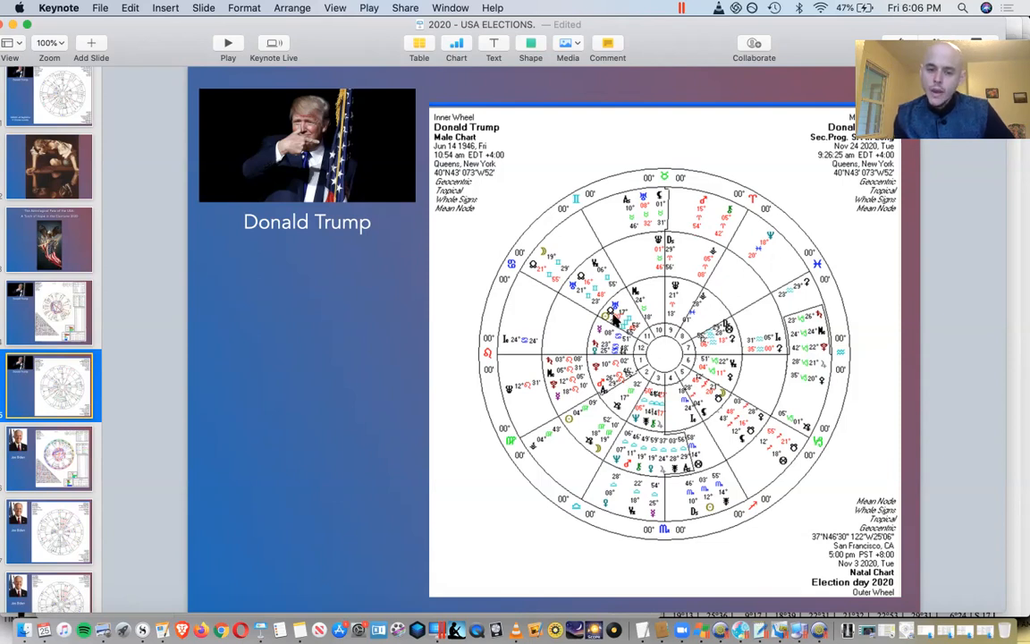
{"action": "mouse_move", "coordinate": [648, 351]}
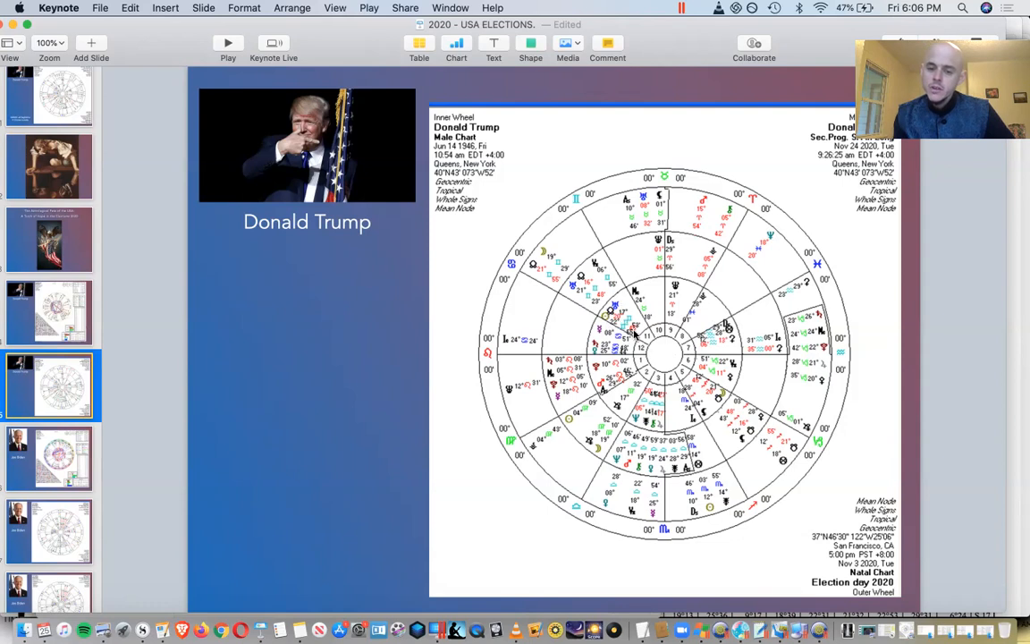
{"action": "mouse_move", "coordinate": [671, 308]}
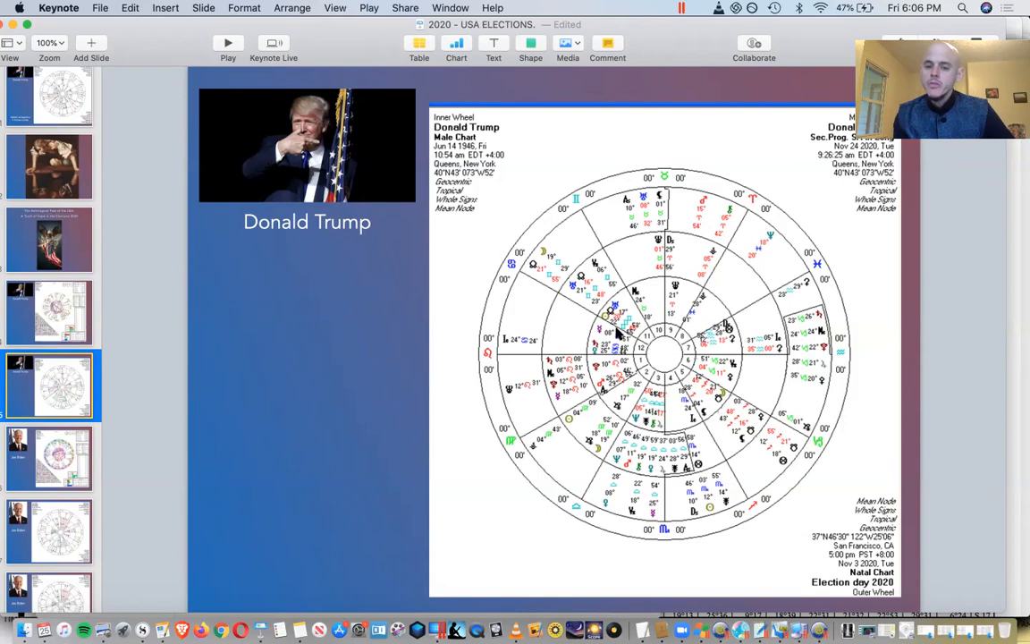
{"action": "mouse_move", "coordinate": [672, 367]}
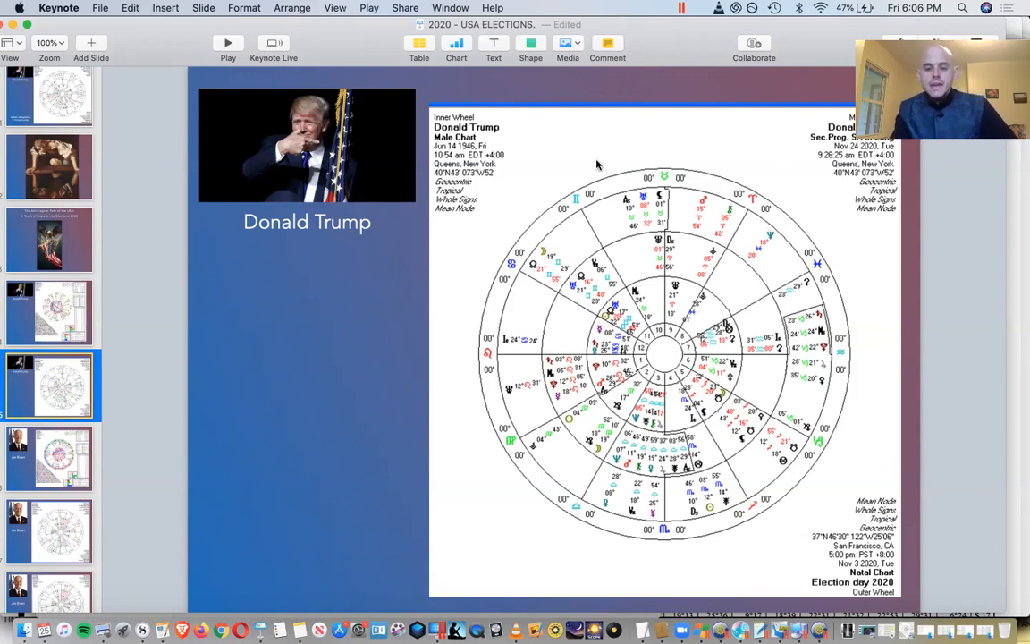
{"action": "mouse_move", "coordinate": [755, 266]}
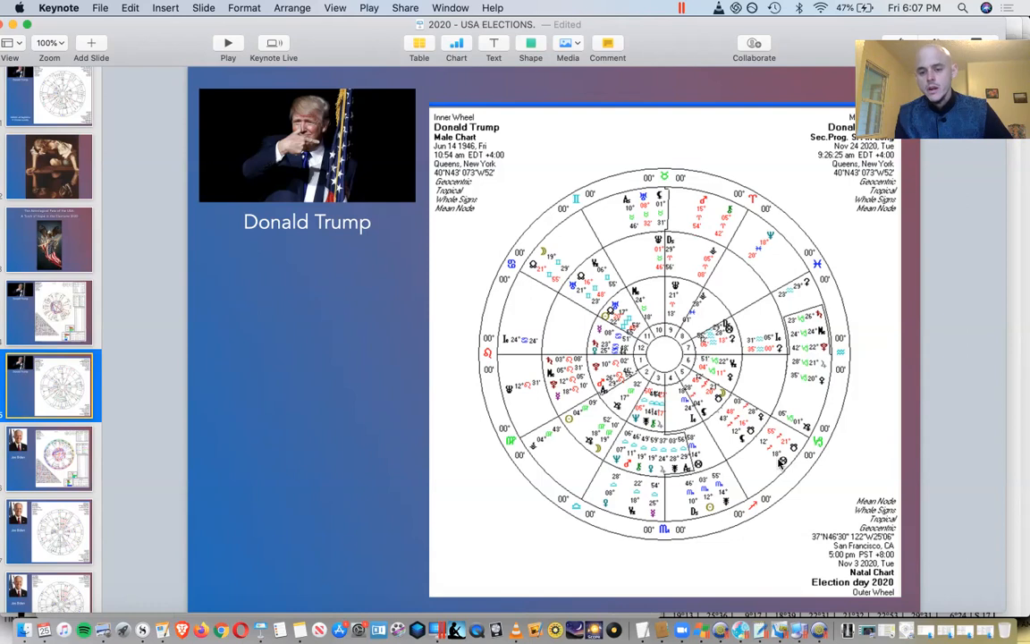
{"action": "mouse_move", "coordinate": [762, 218]}
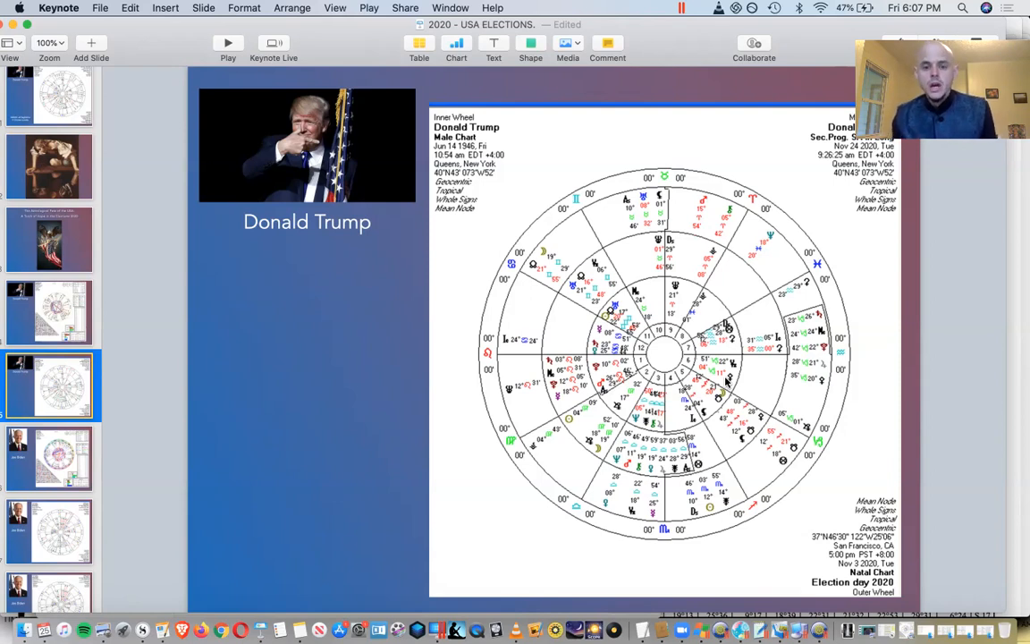
{"action": "mouse_move", "coordinate": [626, 329]}
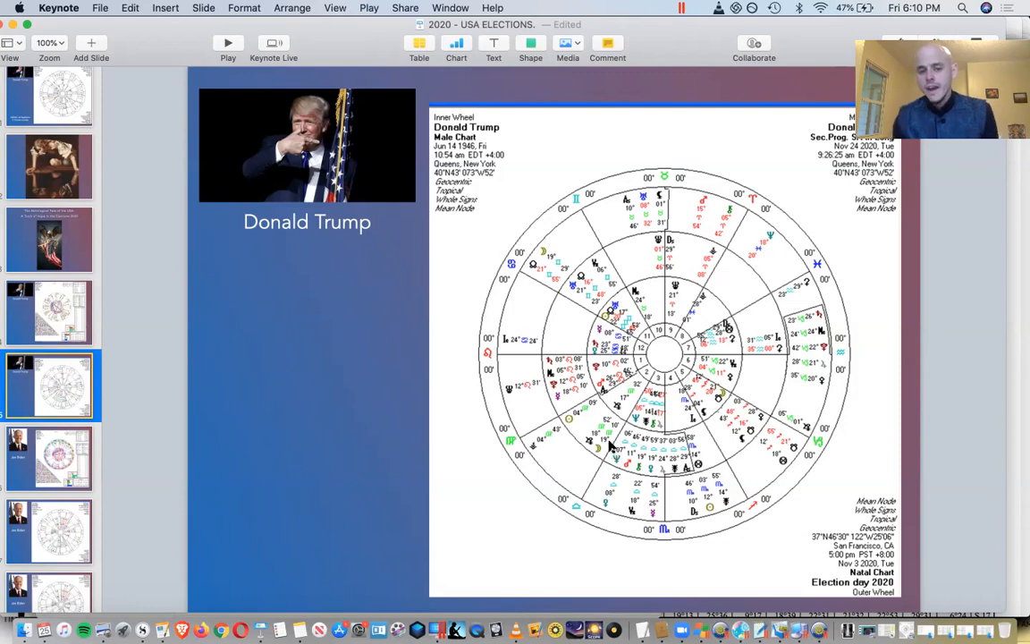
{"action": "mouse_move", "coordinate": [647, 365]}
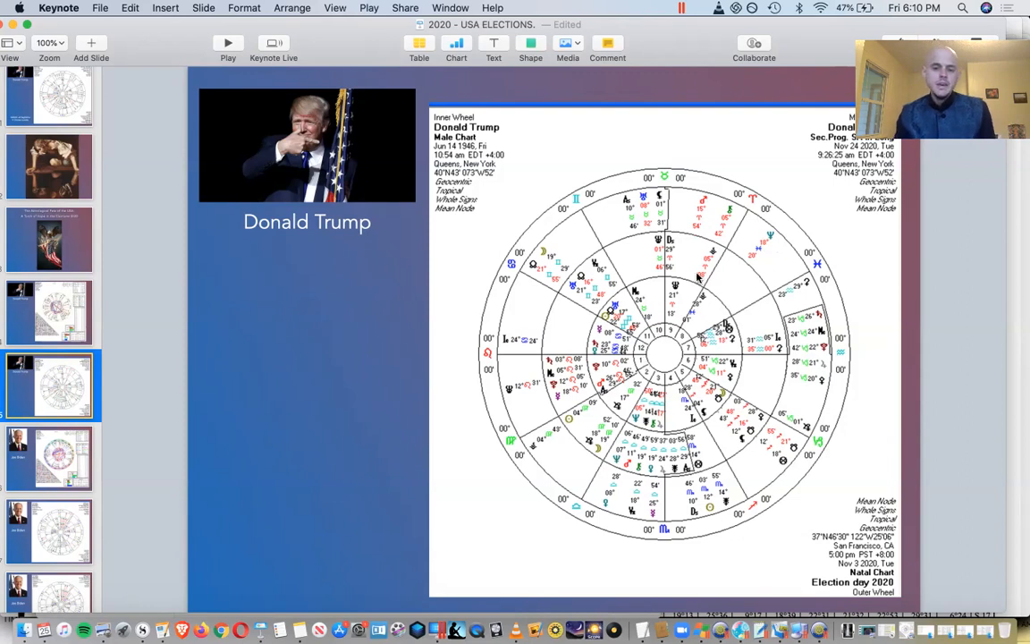
{"action": "mouse_move", "coordinate": [701, 421]}
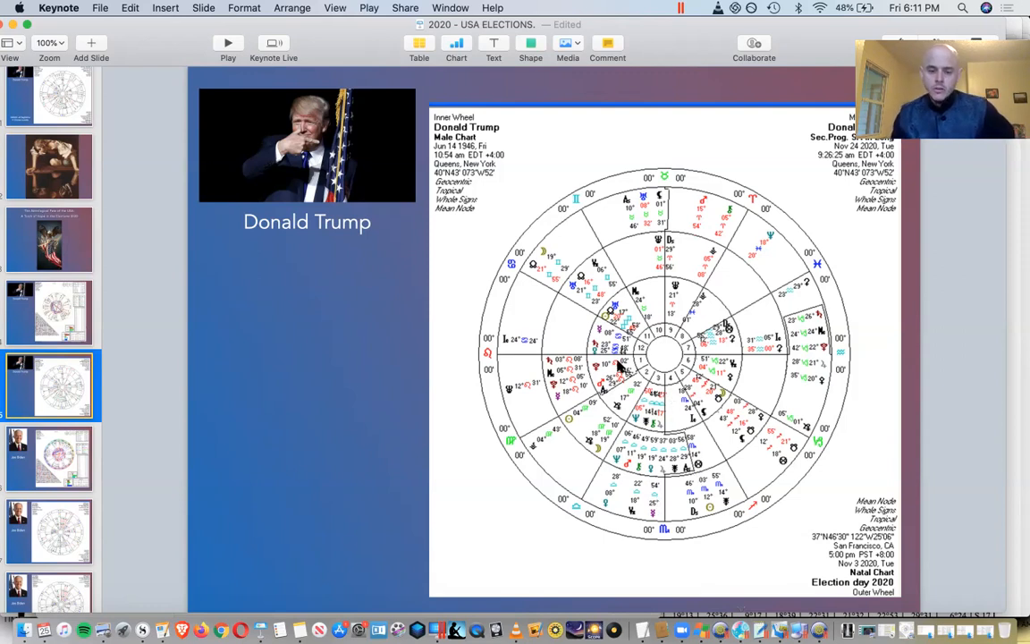
{"action": "mouse_move", "coordinate": [670, 374]}
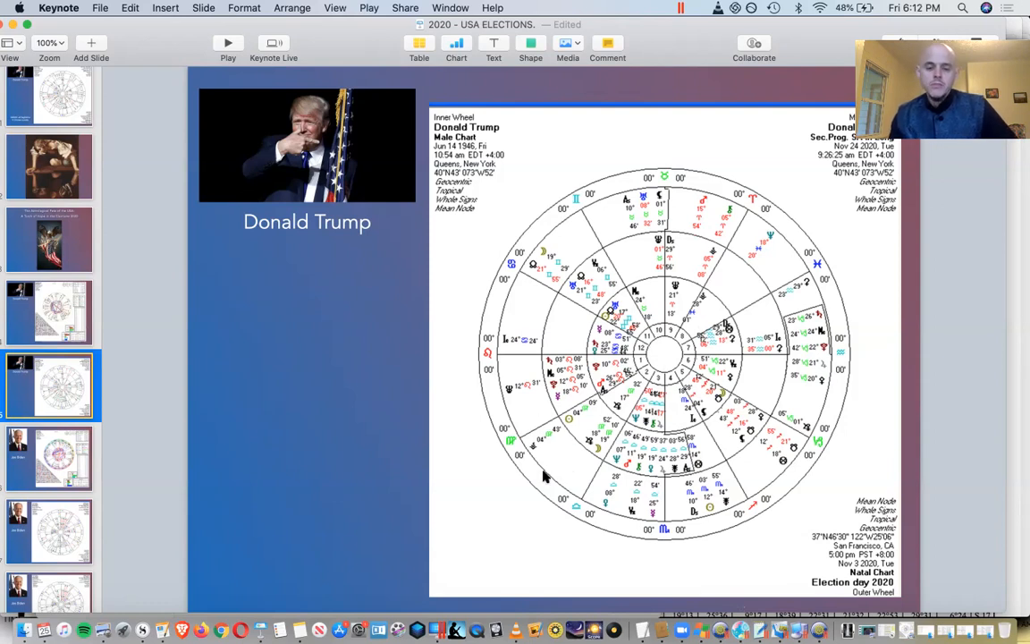
{"action": "mouse_move", "coordinate": [583, 282]}
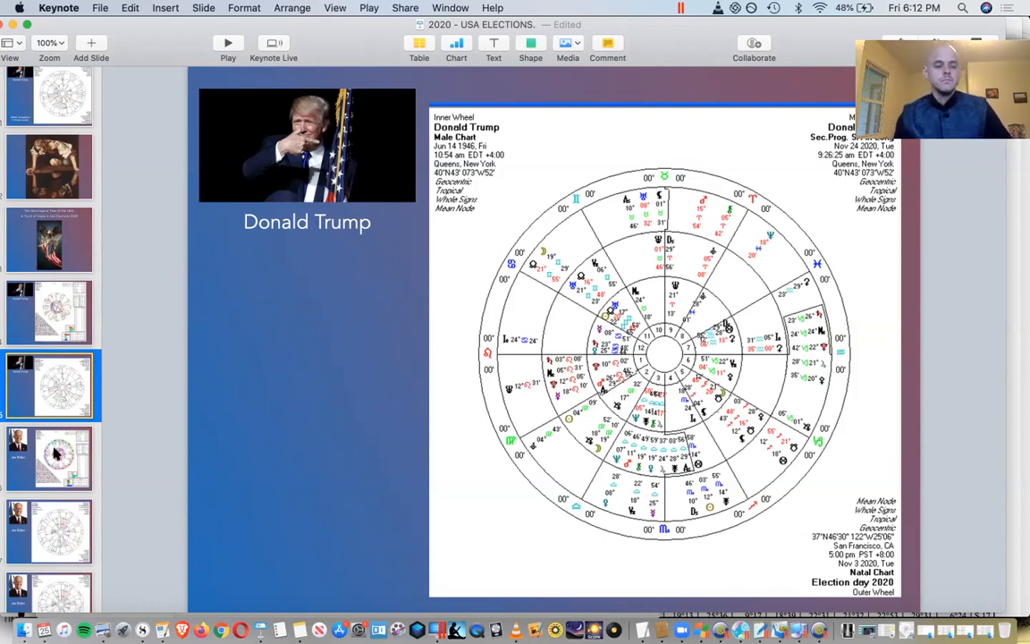
Show the Joe Biden natal chart slide from the slide navigator.
{"action": "left_click", "coordinate": [50, 458]}
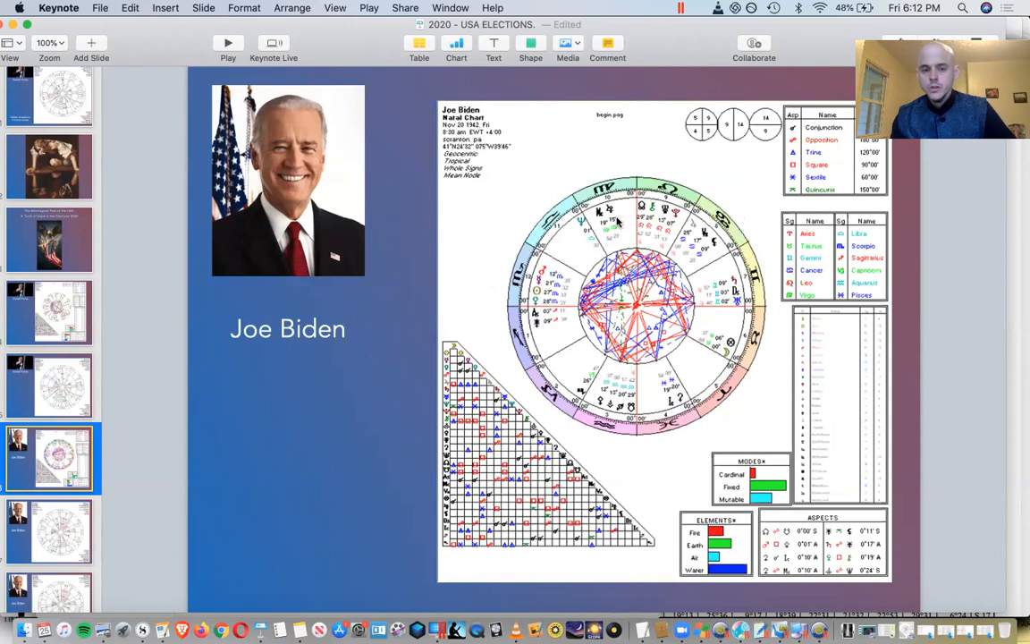
{"action": "mouse_move", "coordinate": [64, 388]}
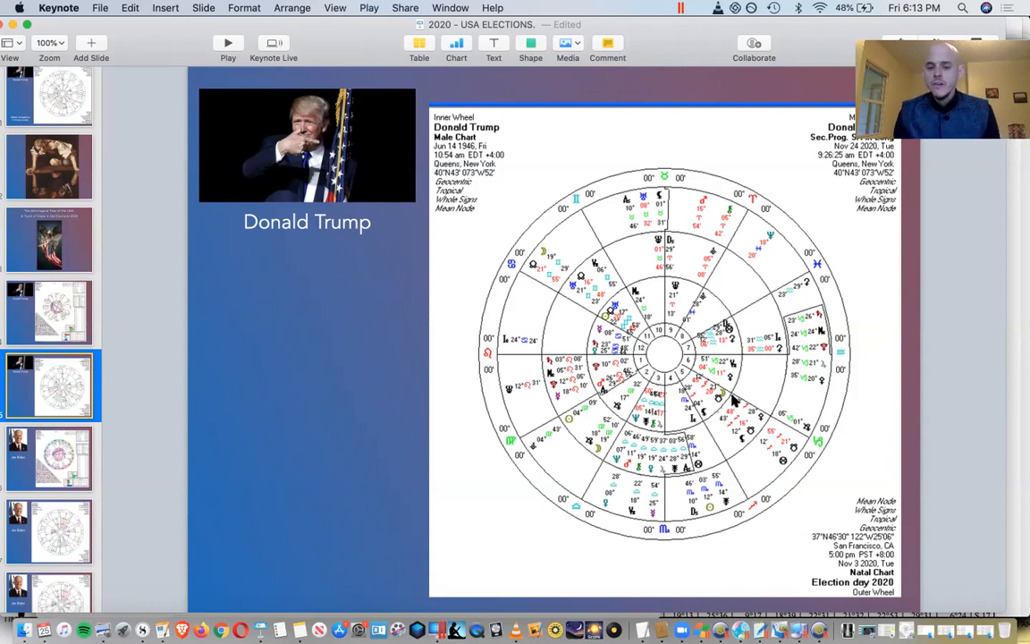
{"action": "mouse_move", "coordinate": [718, 394]}
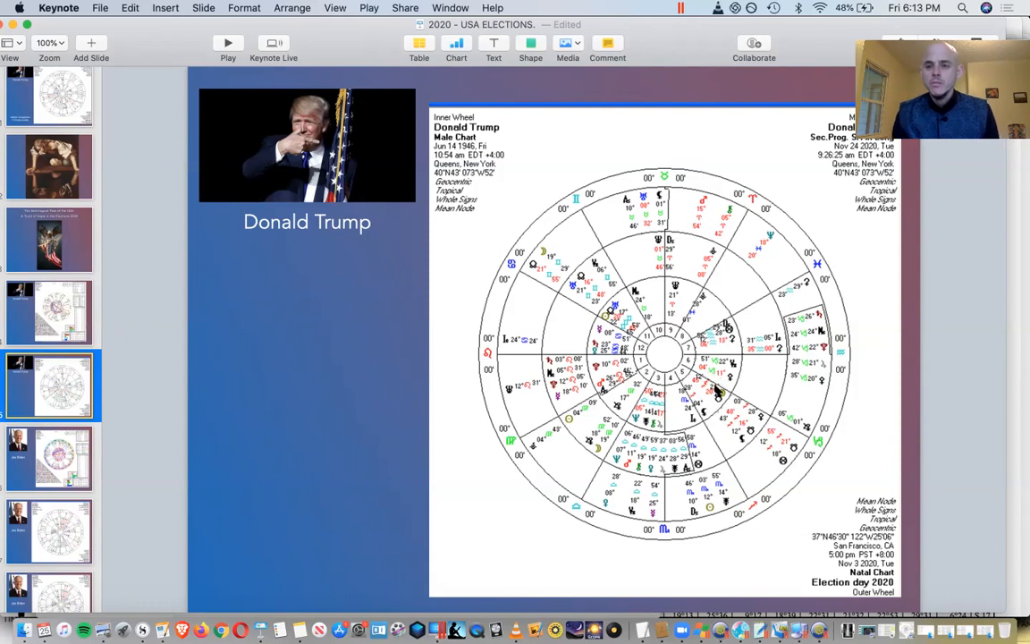